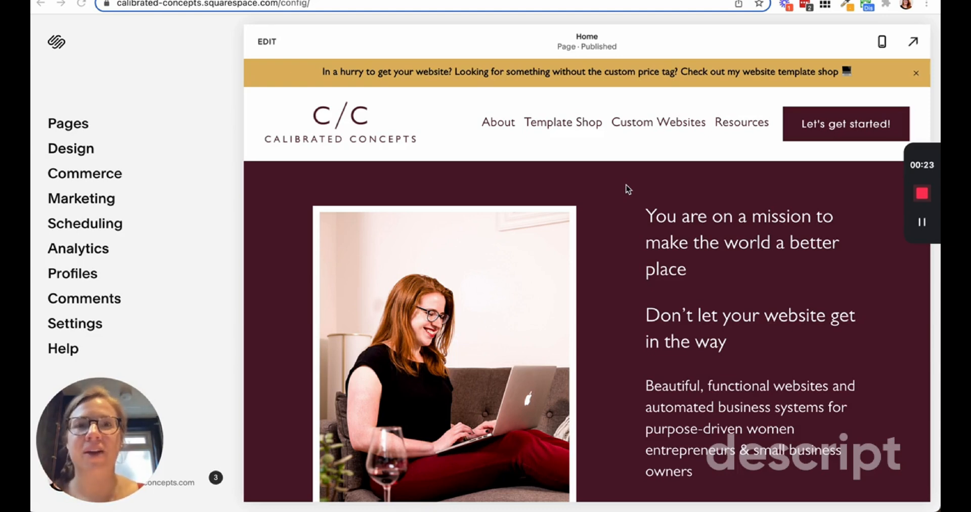
mouse_move(586, 126)
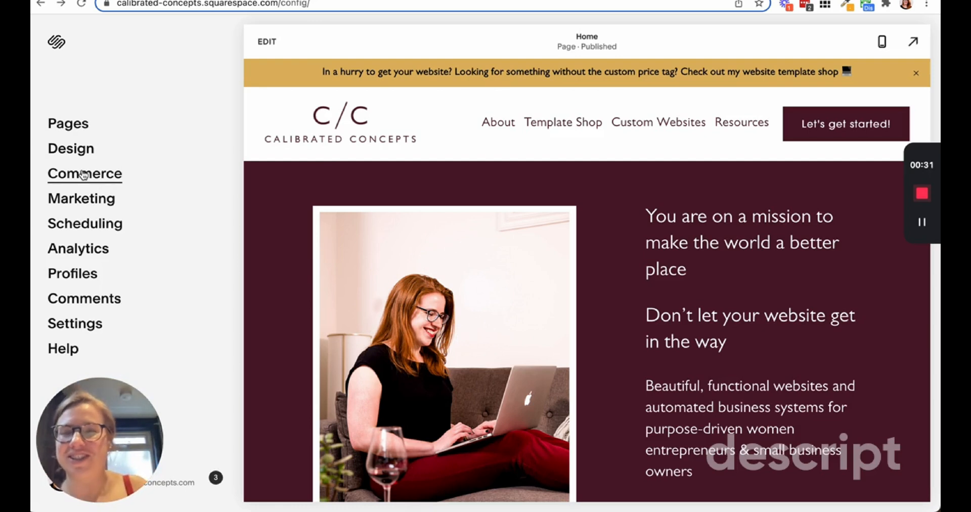
- Open the Commerce dashboard and bring the sidebar's selling tools into view
click(84, 174)
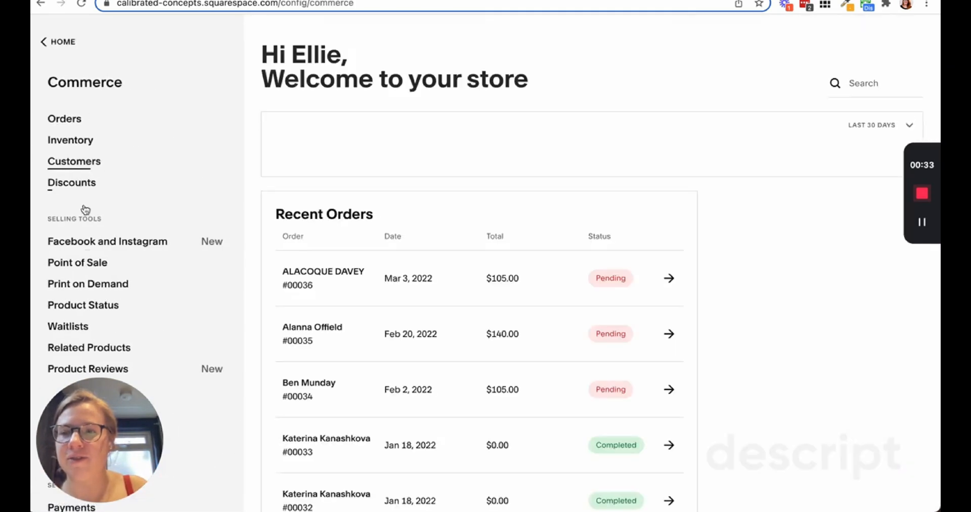
scroll(down, 3)
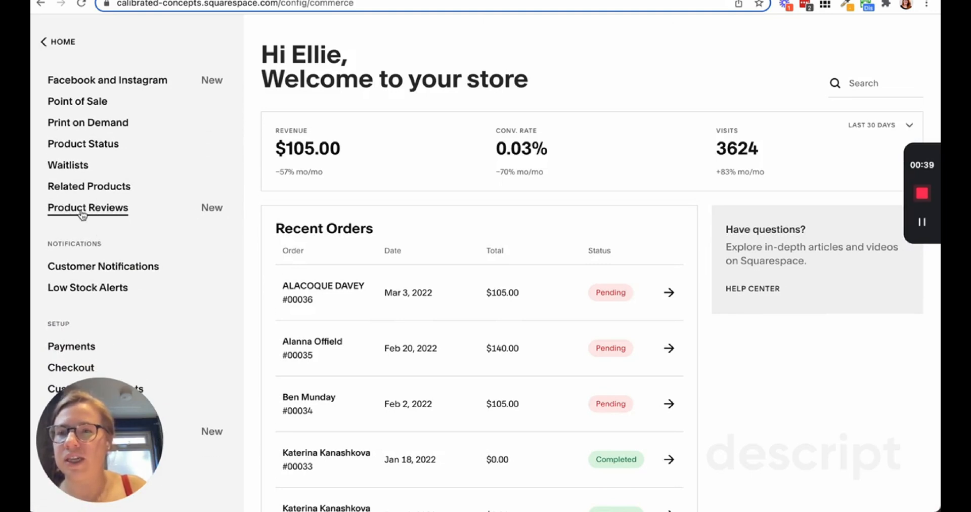
- Open Product Reviews settings and highlight the note about the Customer Notifications panel
click(87, 208)
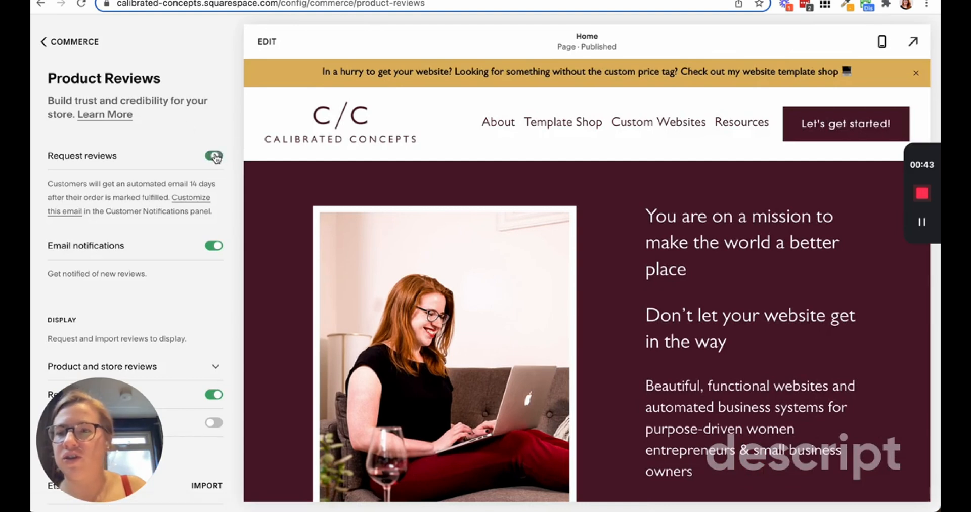
scroll(down, 3)
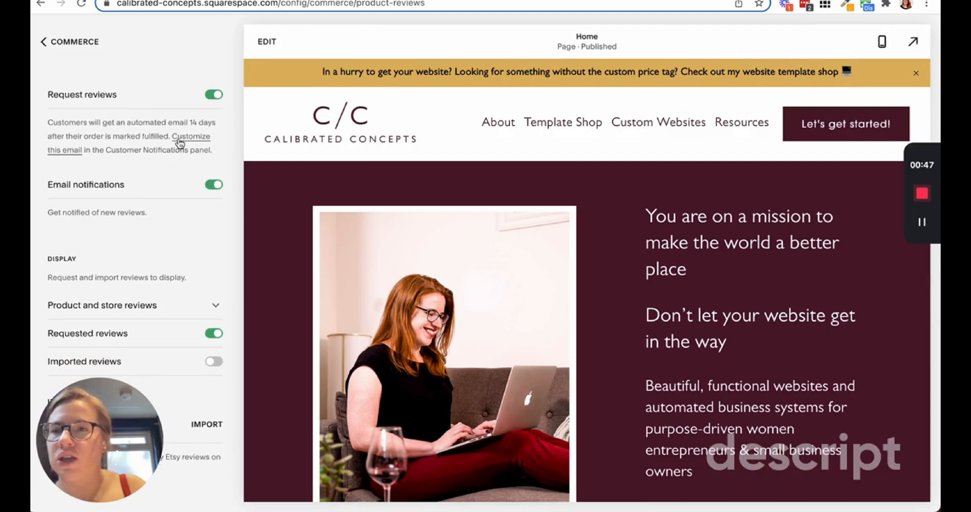
mouse_move(43, 126)
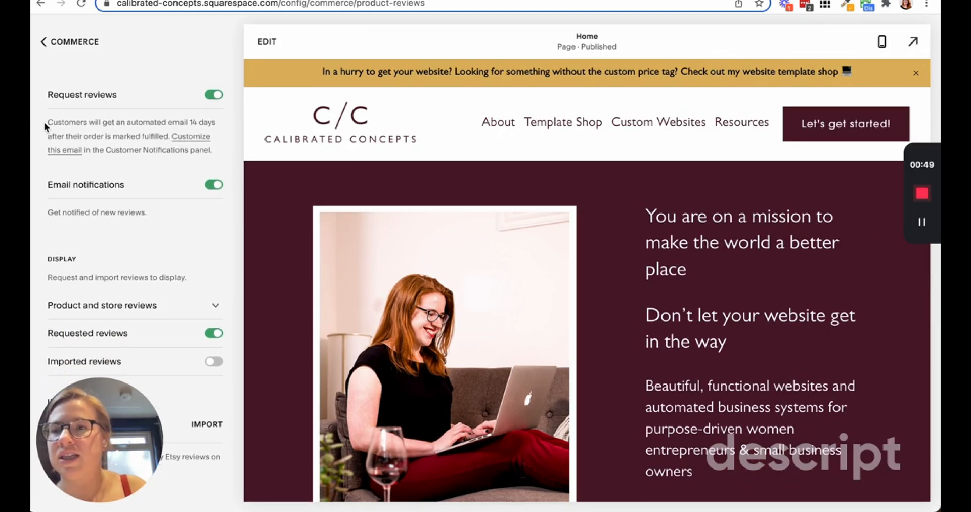
drag(48, 123, 213, 150)
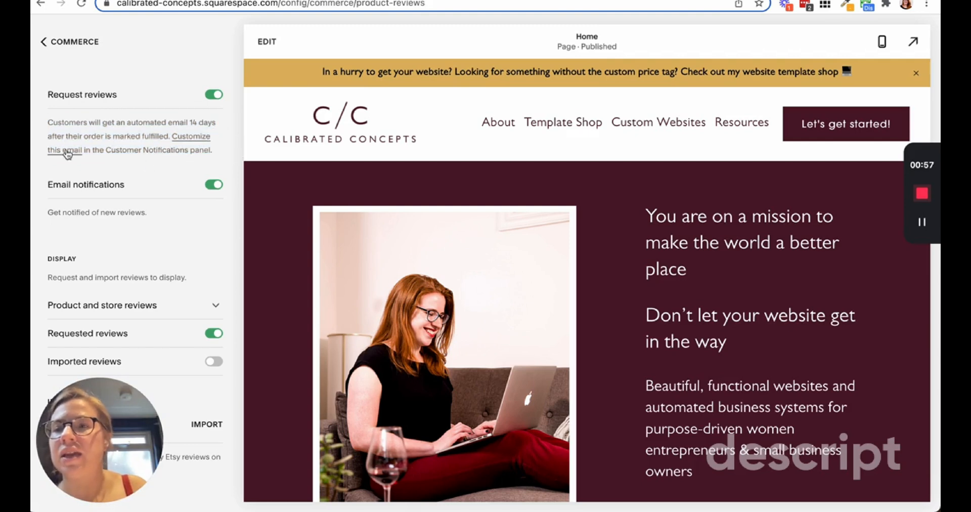
drag(149, 149, 211, 149)
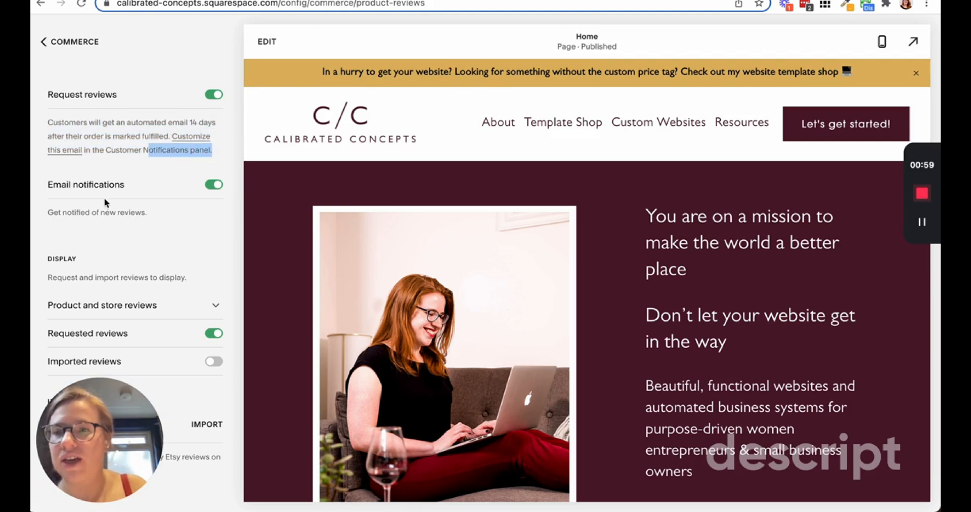
- Toggle email alerts and requested-review display off then on, keeping 'Product and store reviews' selected
click(212, 185)
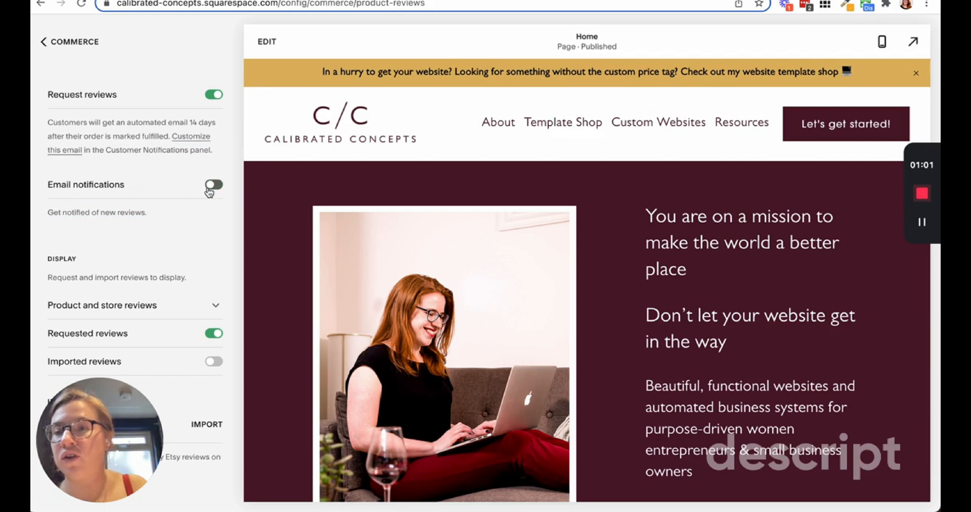
click(213, 186)
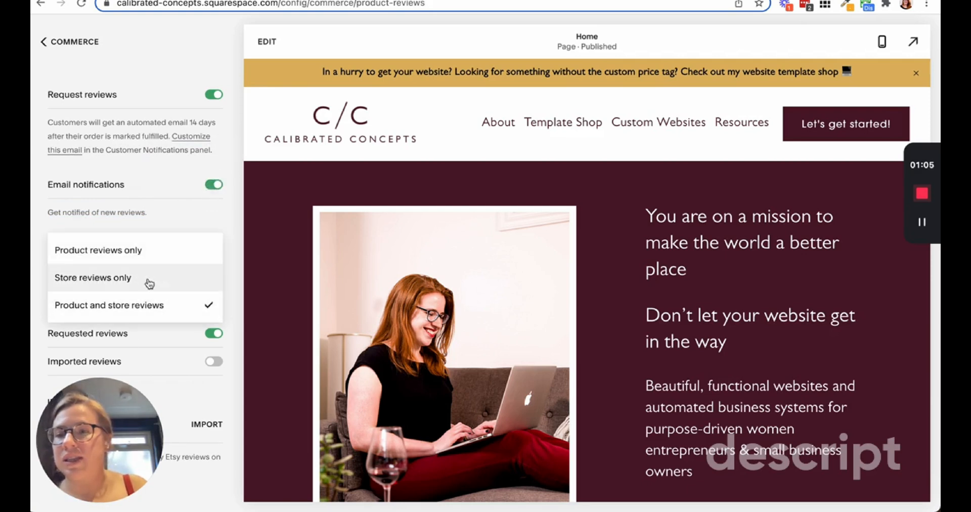
mouse_move(140, 256)
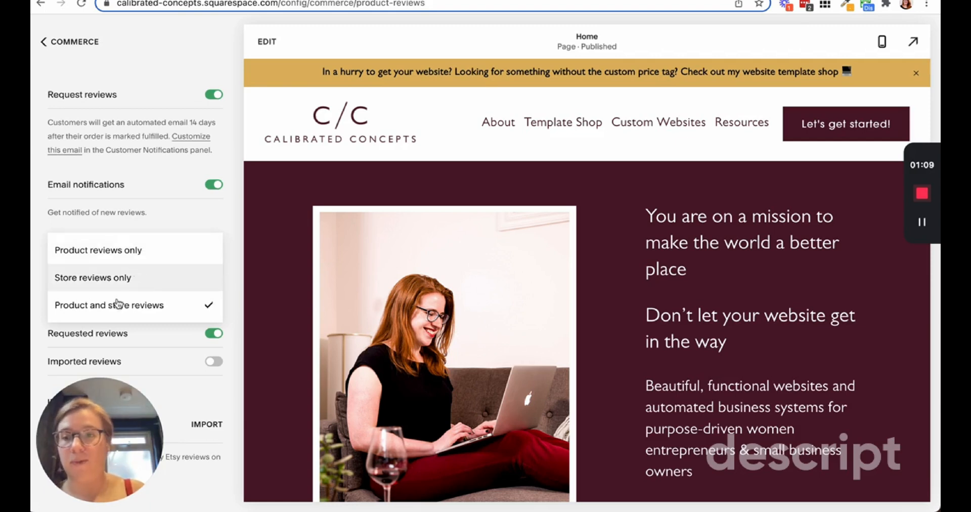
click(109, 305)
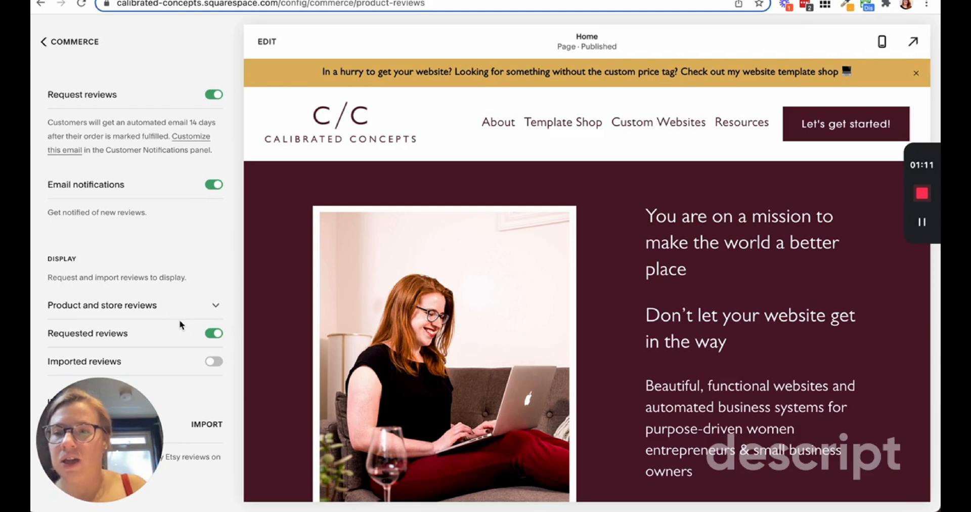
click(213, 333)
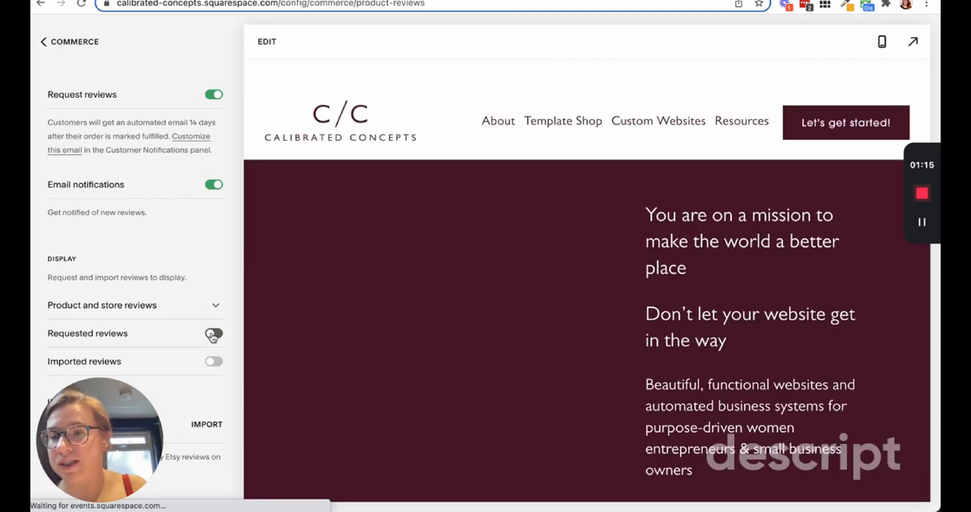
click(213, 334)
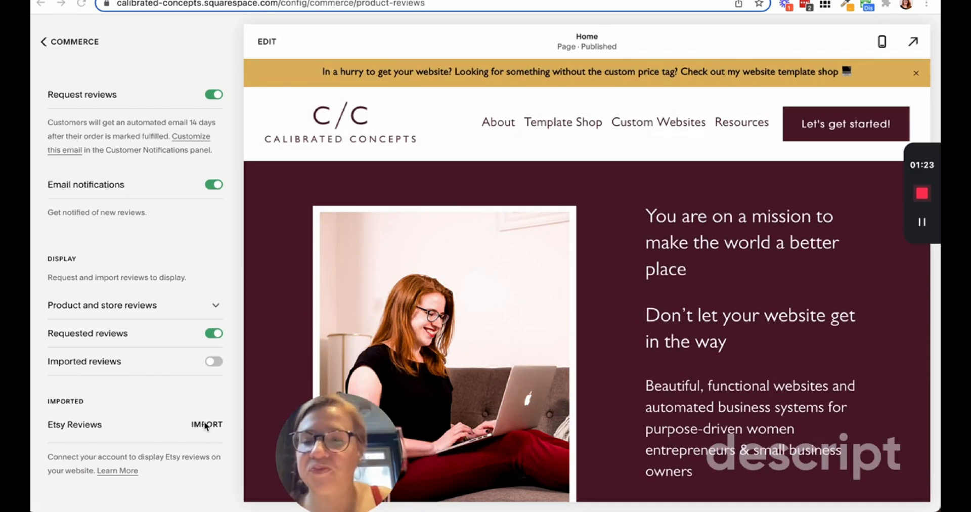
- Start the Etsy review import, log in, and grant Squarespace access on Etsy's authorisation page
click(206, 425)
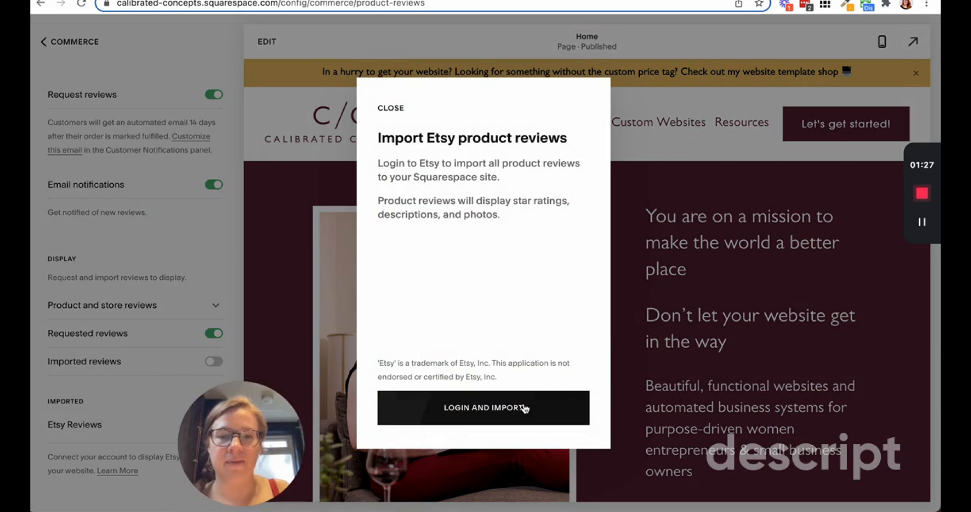
click(481, 408)
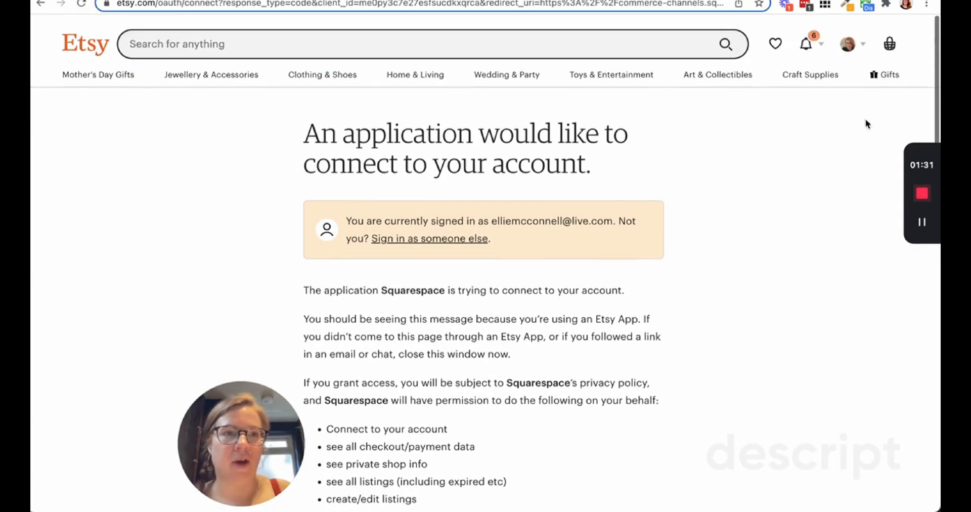
scroll(down, 3)
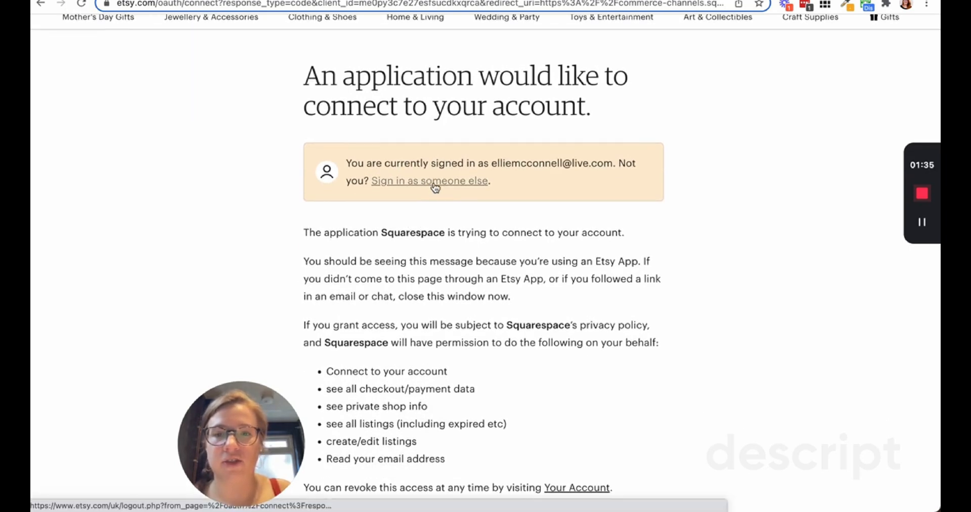
scroll(down, 3)
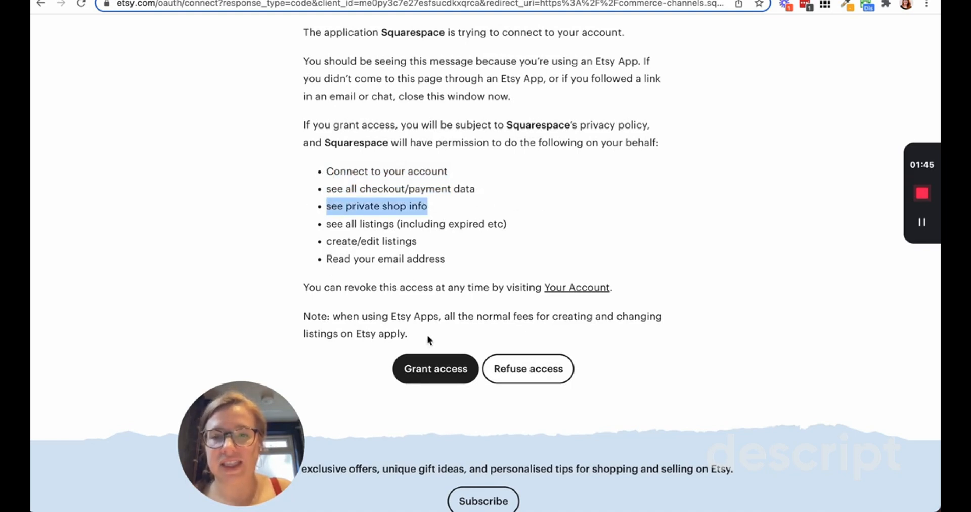
click(435, 369)
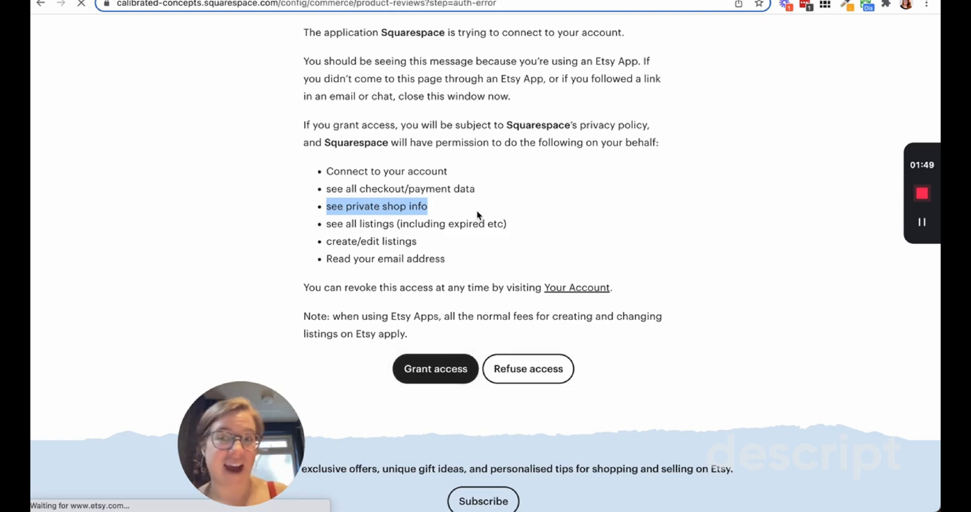
- Dismiss the failed Etsy import alert and open the Product reviews help article
click(435, 369)
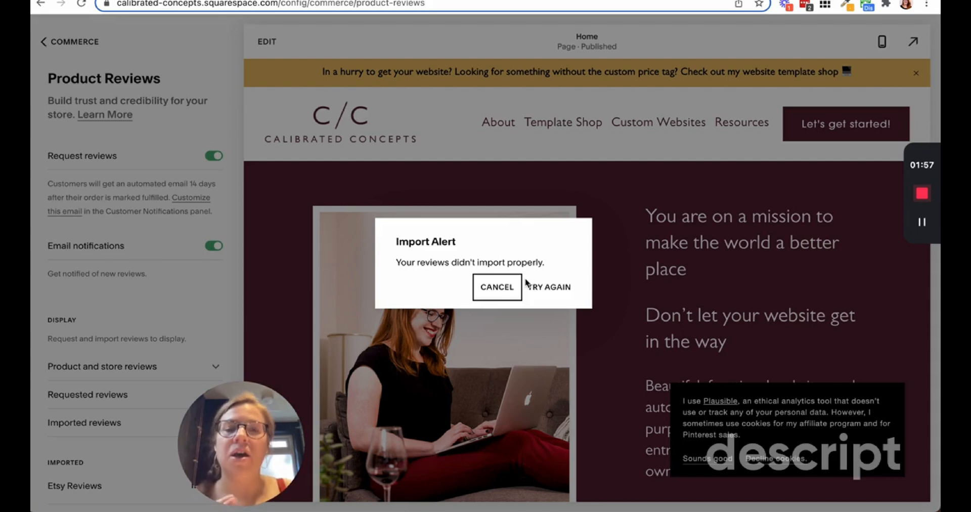
mouse_move(241, 257)
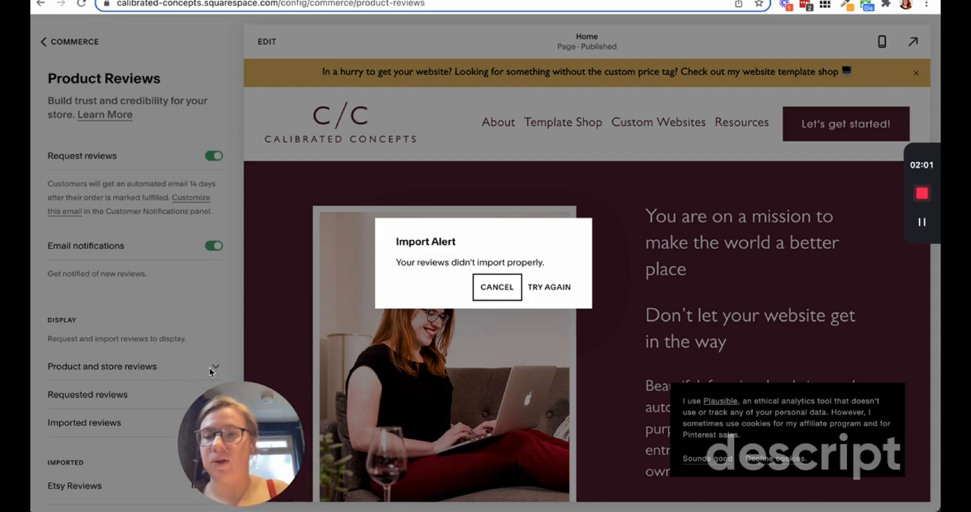
click(497, 287)
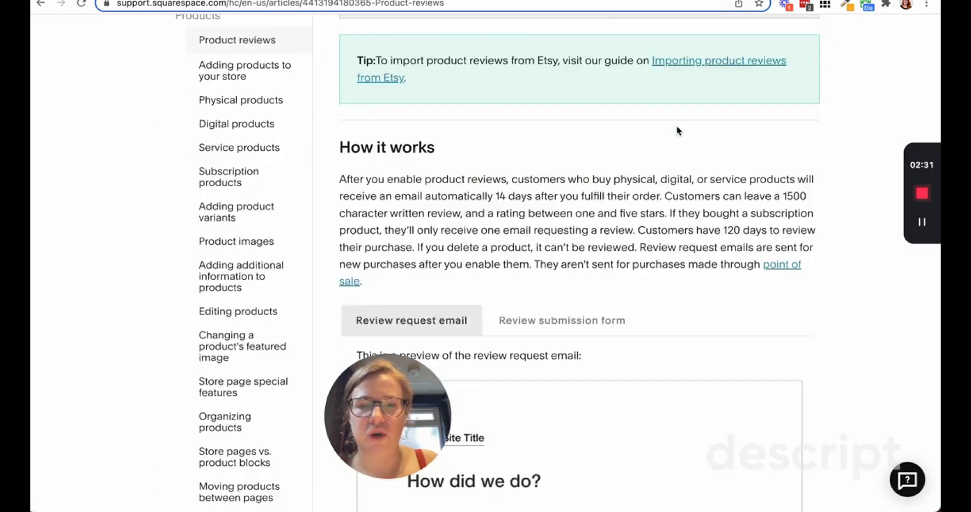
scroll(down, 3)
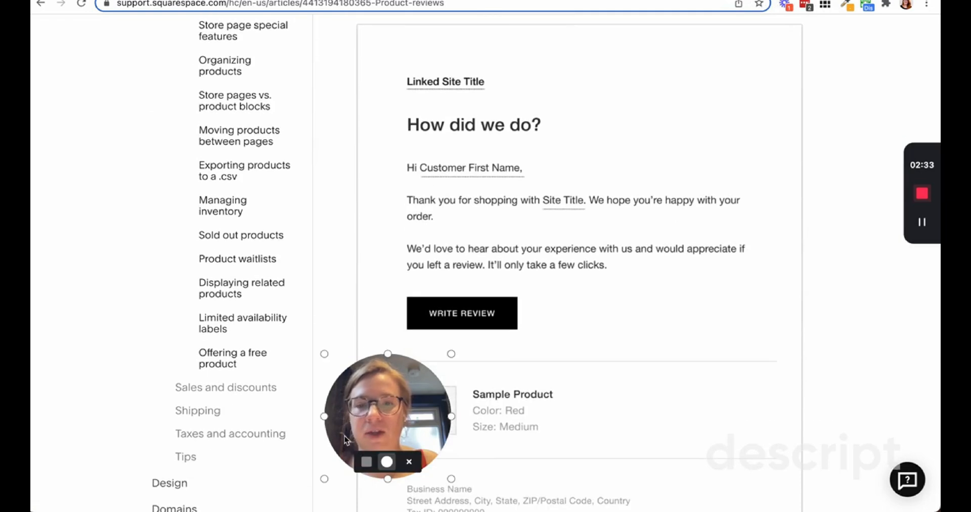
drag(388, 415, 154, 415)
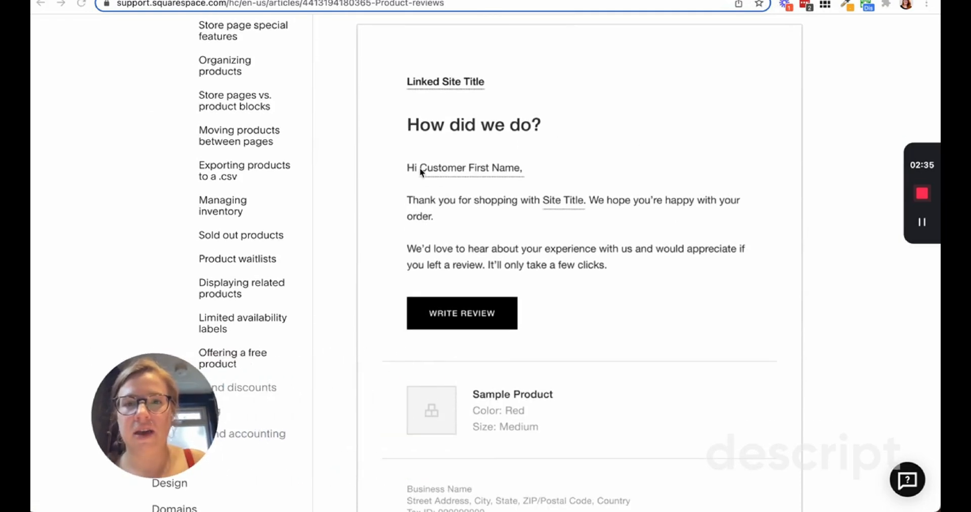
scroll(down, 3)
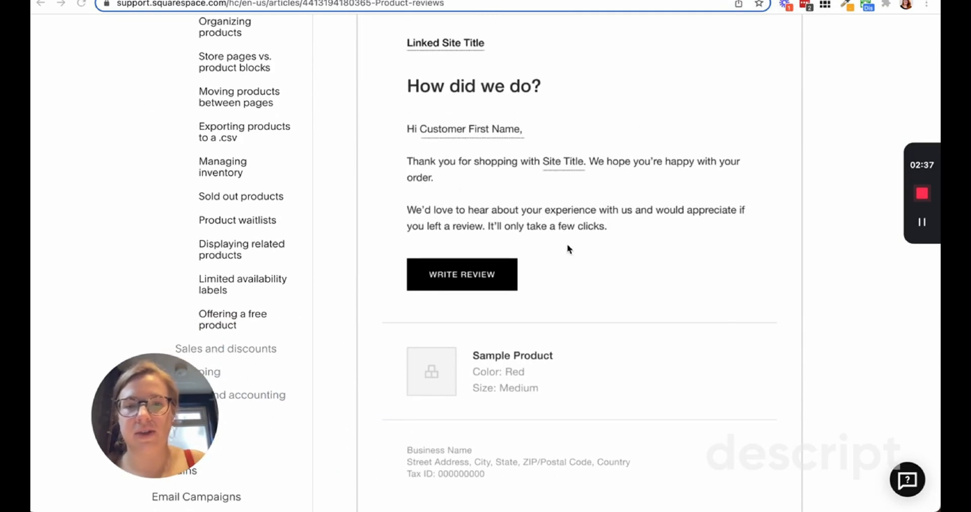
scroll(down, 3)
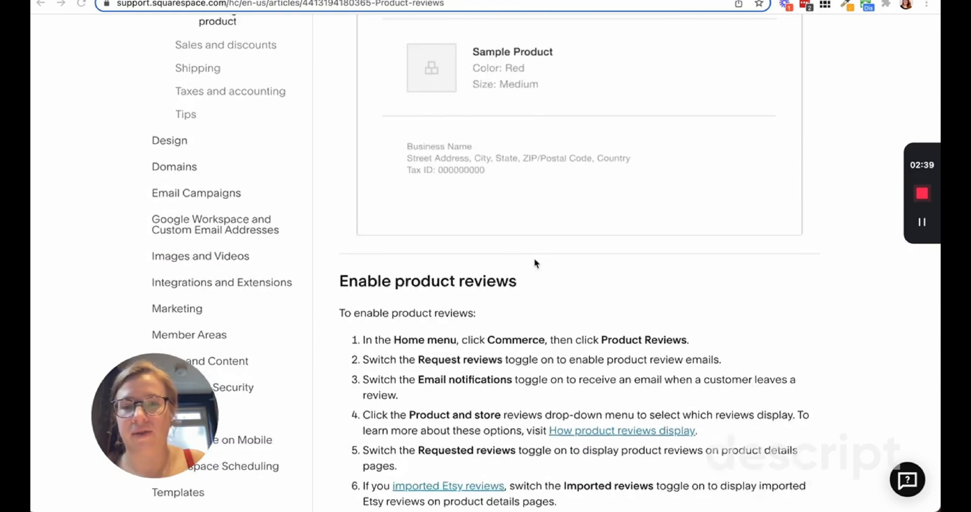
scroll(down, 3)
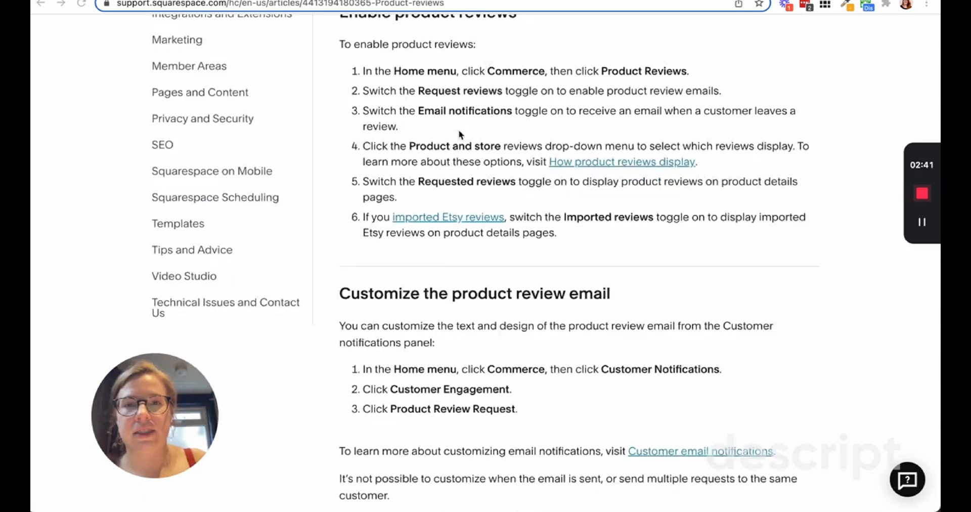
scroll(down, 3)
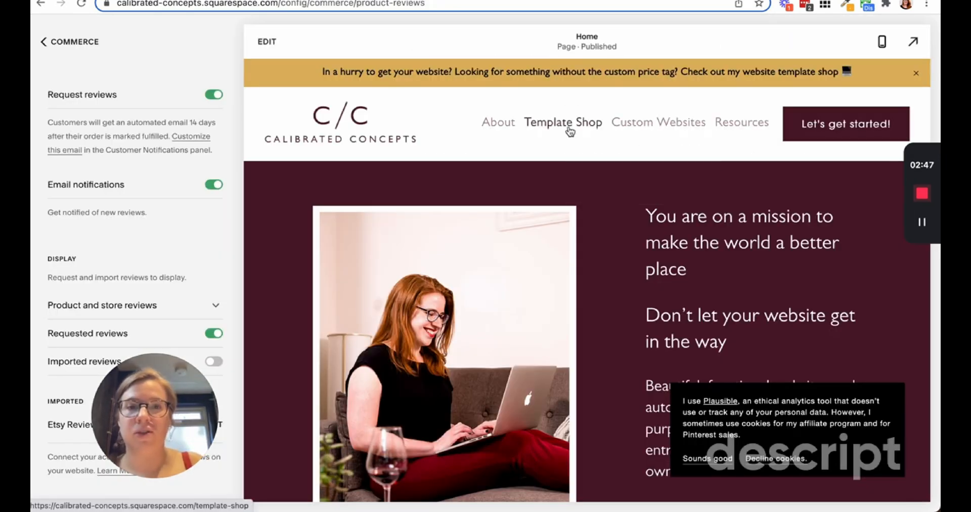
- Browse the template shop page in the site preview and close the product detail layout chooser
click(562, 123)
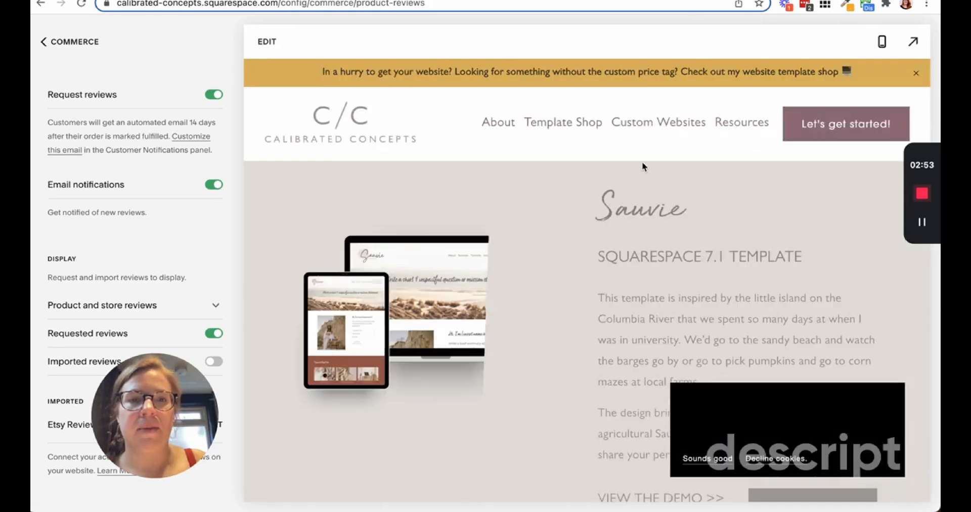
scroll(down, 3)
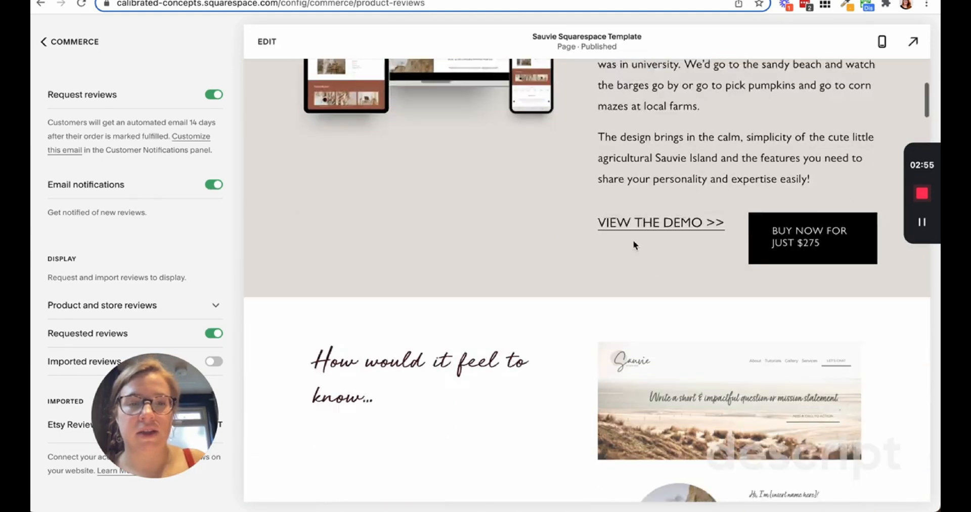
scroll(down, 3)
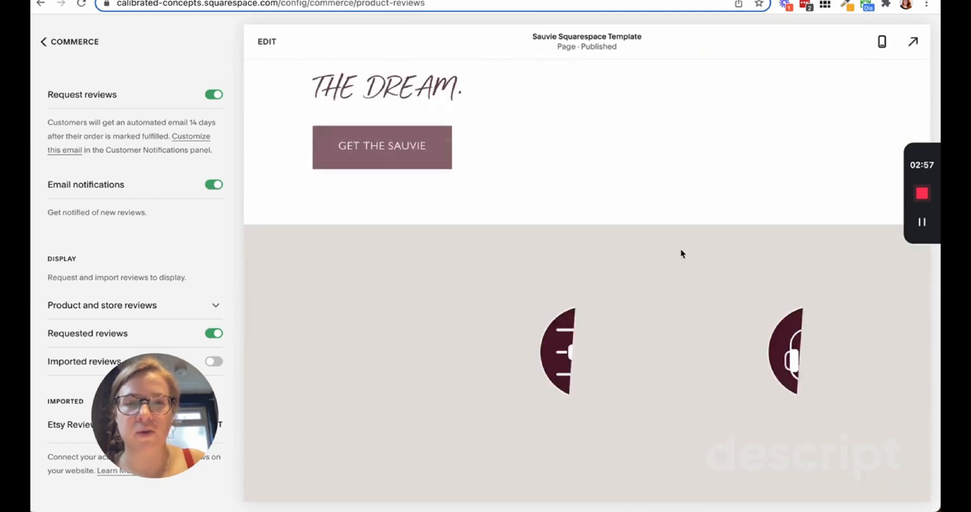
scroll(down, 3)
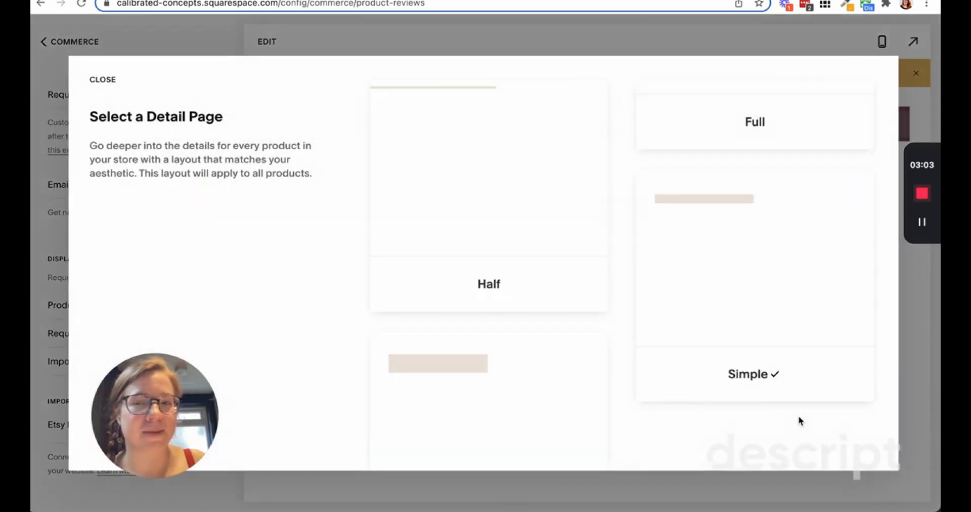
click(102, 79)
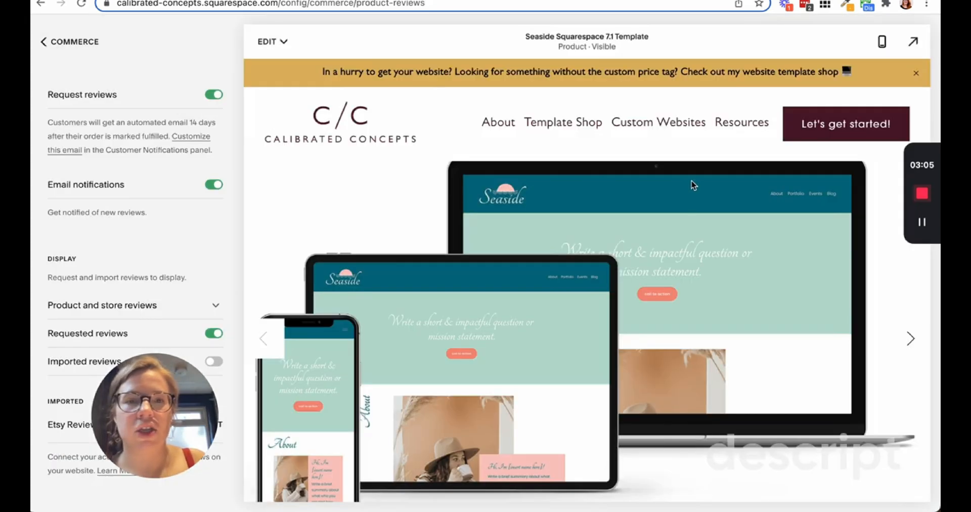
- Expand the Display drop-down listing which reviews to show, with 'Product and store reviews' chosen
scroll(down, 3)
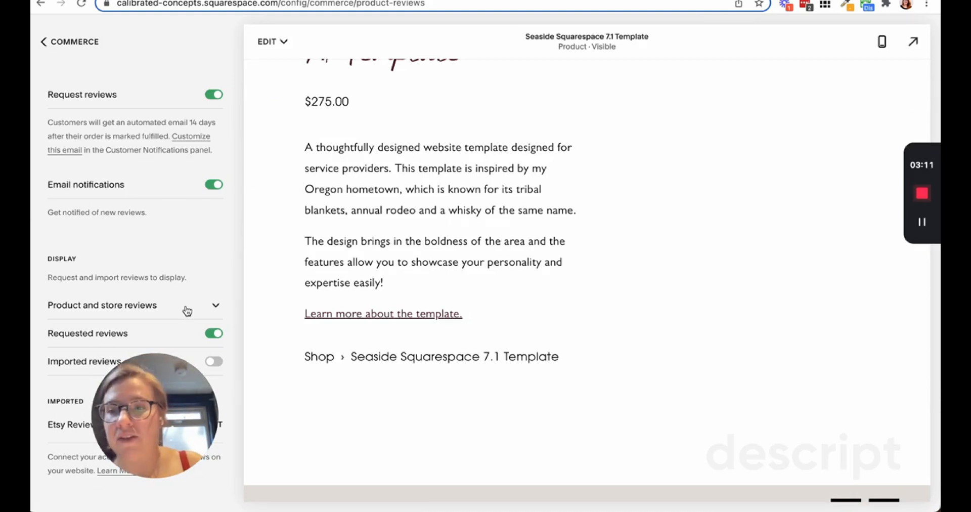
click(133, 306)
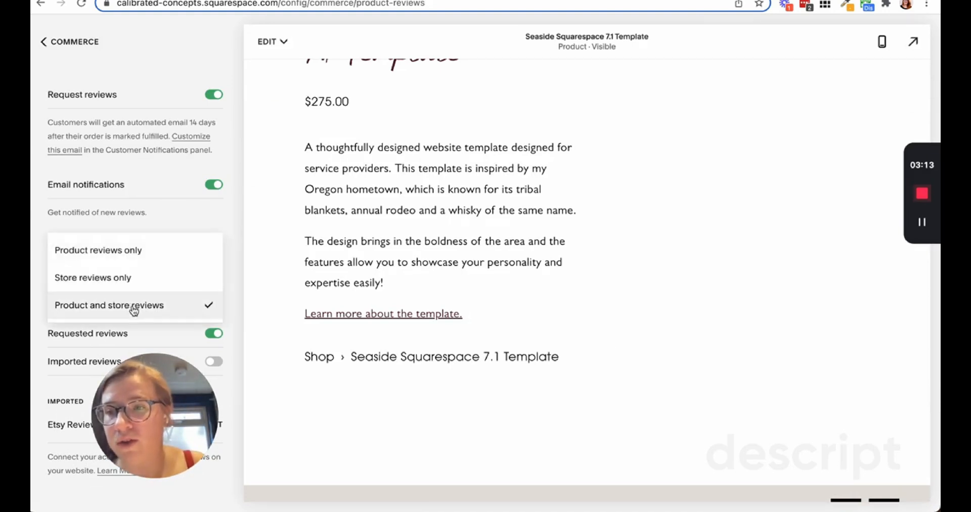
click(110, 306)
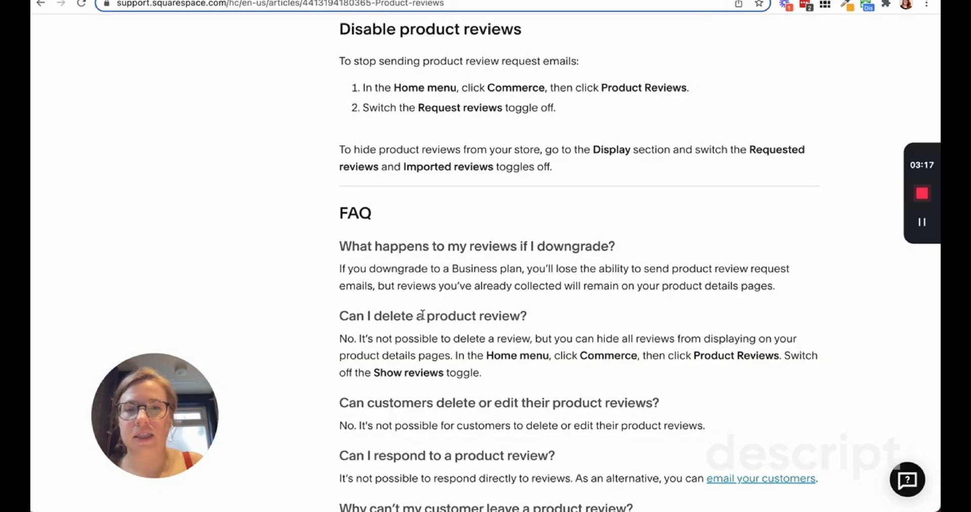
mouse_move(934, 50)
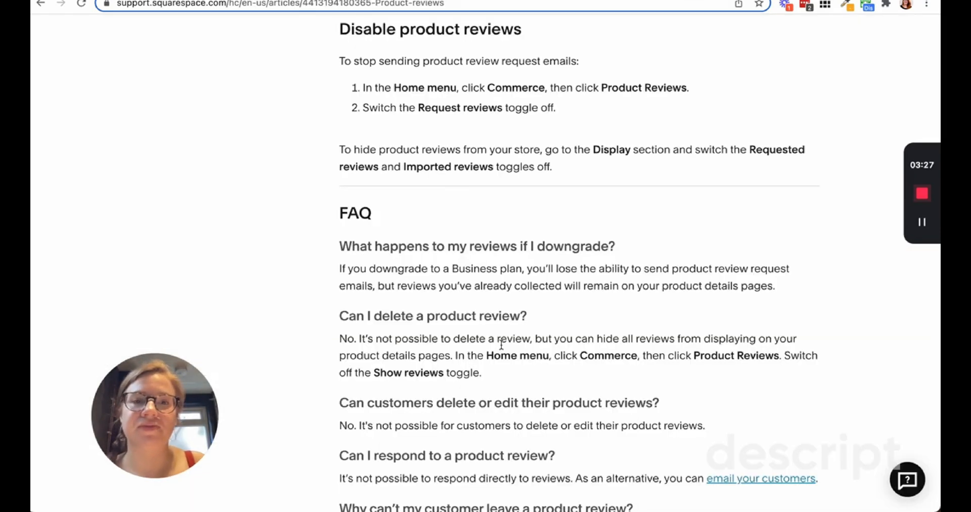
scroll(down, 3)
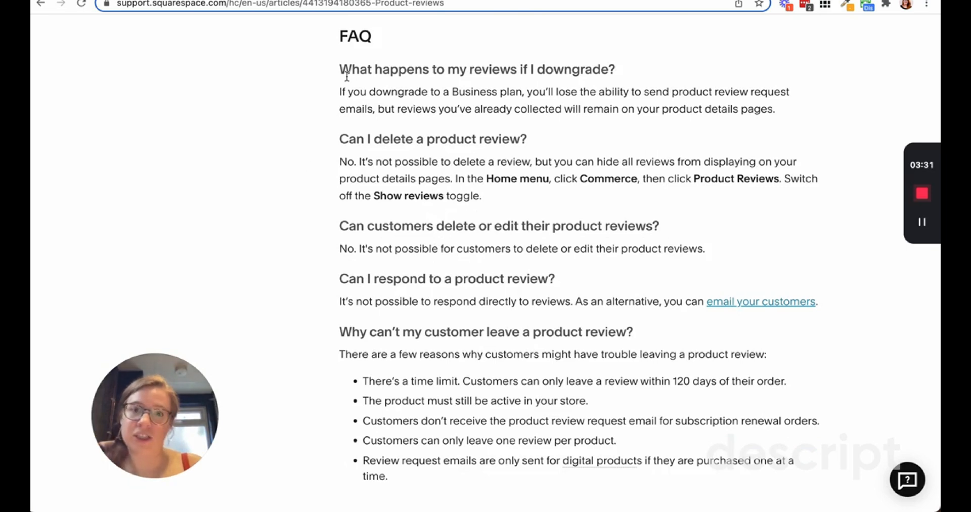
drag(341, 69, 668, 92)
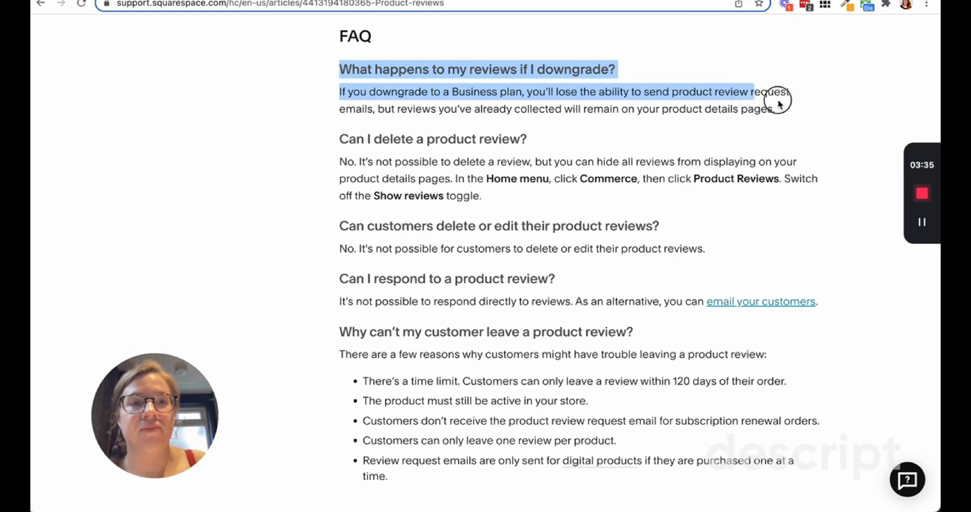
click(413, 159)
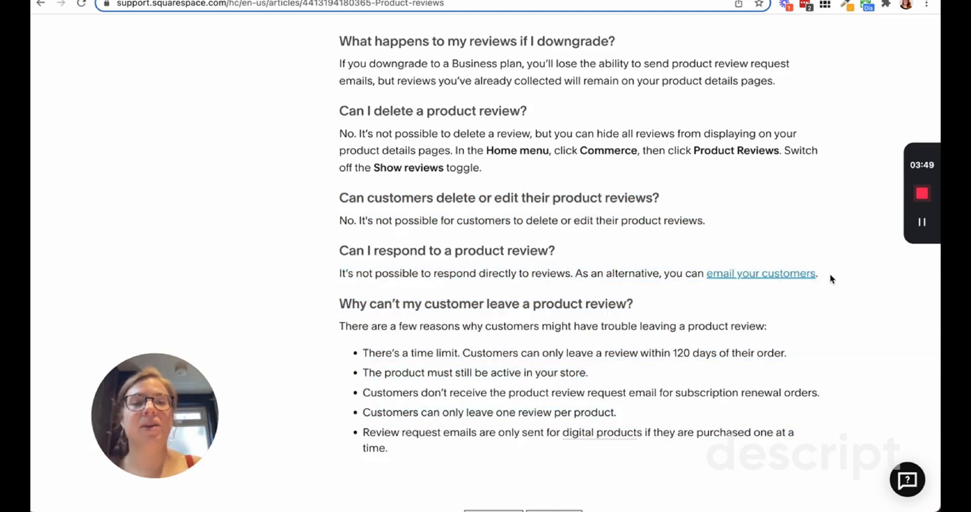
scroll(down, 3)
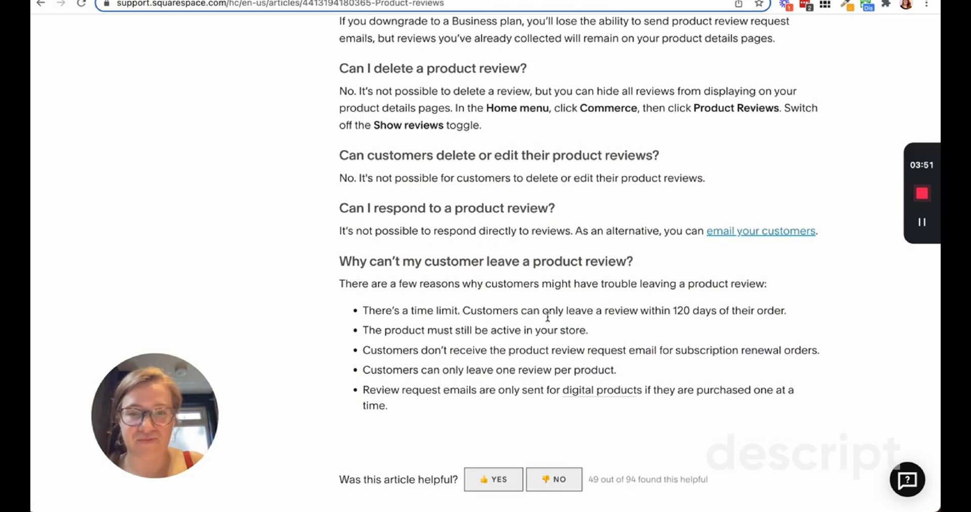
scroll(down, 3)
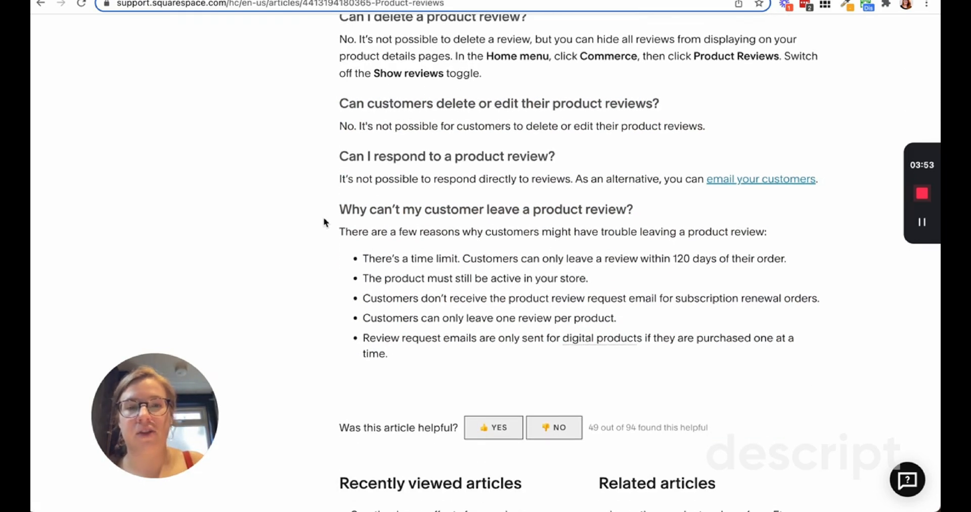
drag(363, 258, 787, 257)
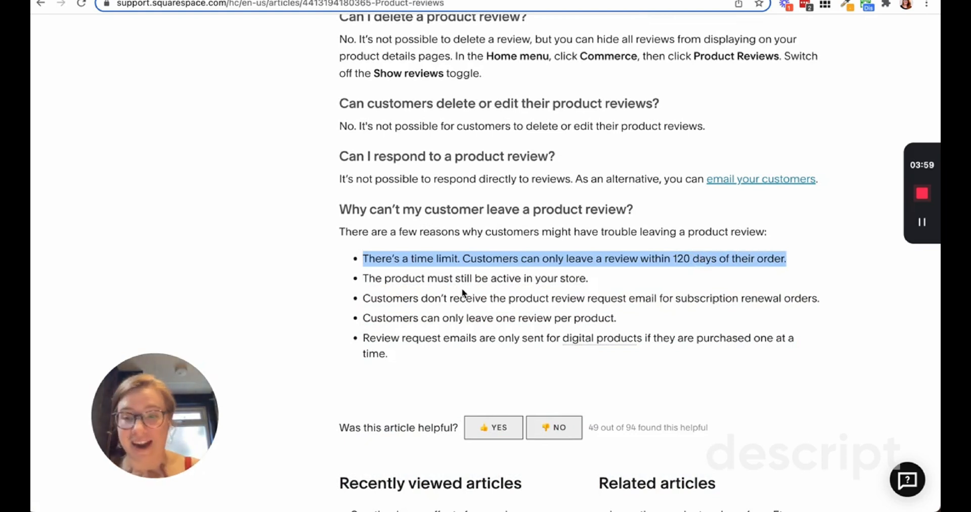
mouse_move(466, 331)
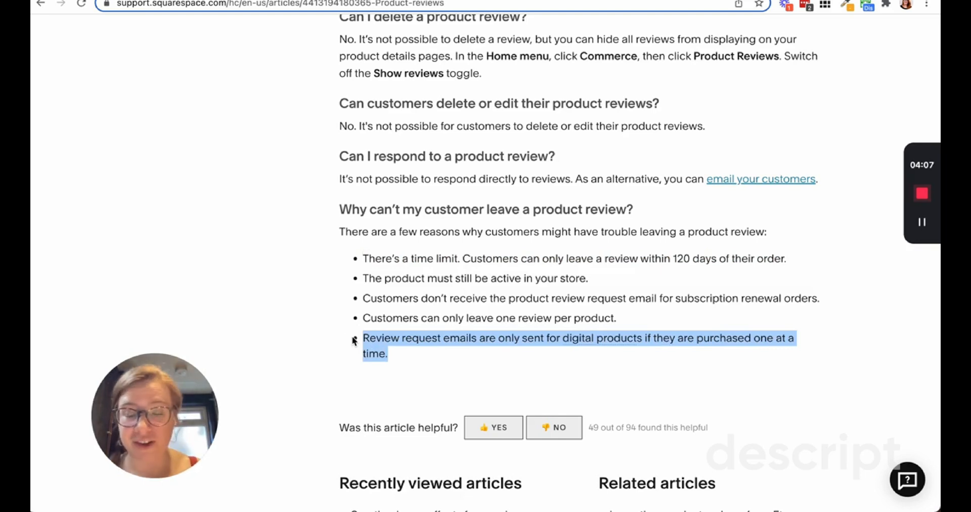
mouse_move(595, 339)
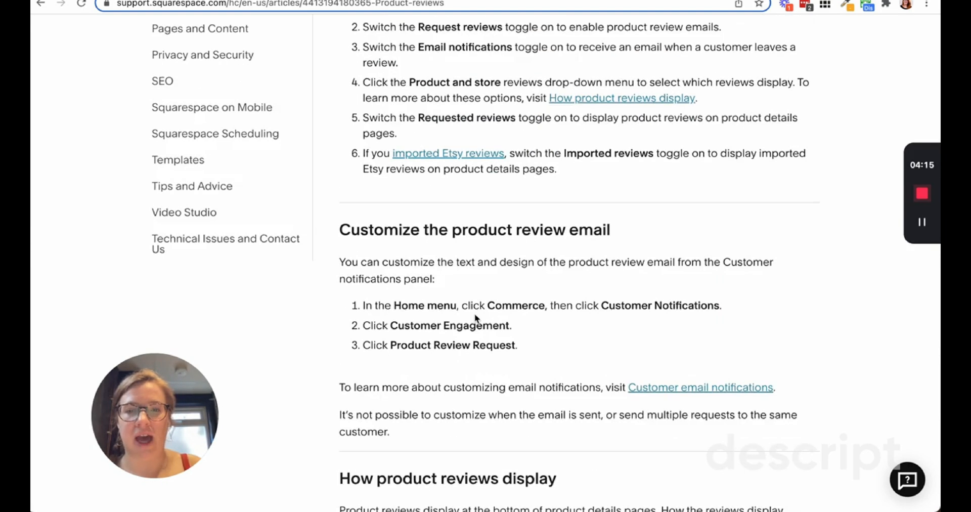
scroll(down, 3)
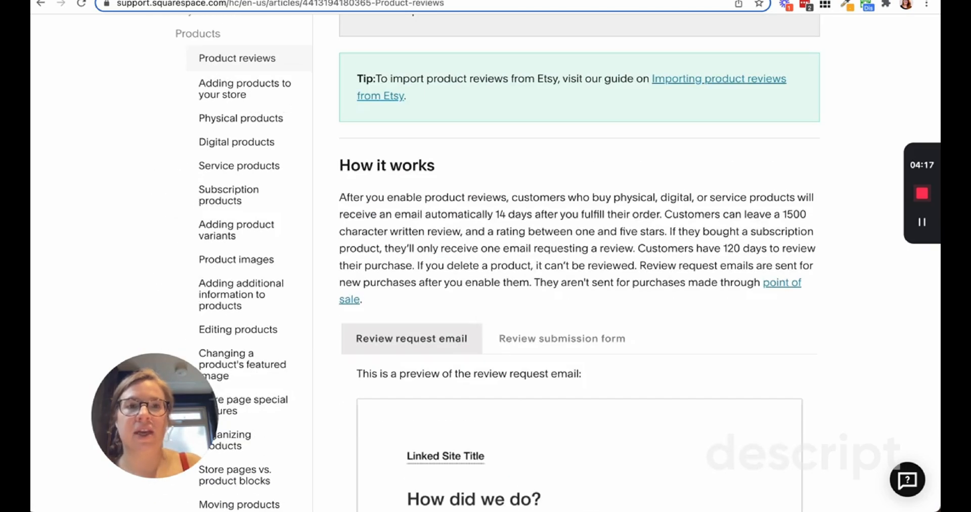
- Browse the customer notifications overview and peek into the Customer Engagement emails
scroll(down, 3)
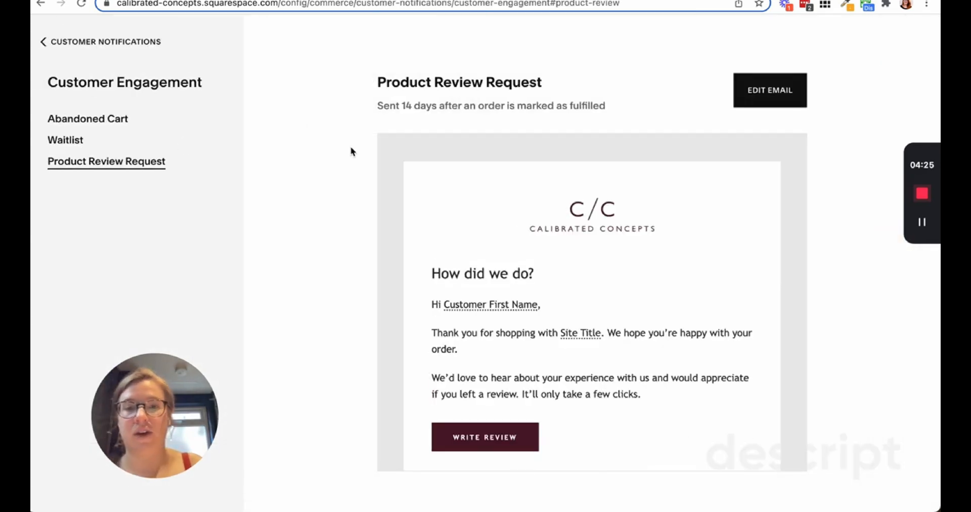
click(43, 41)
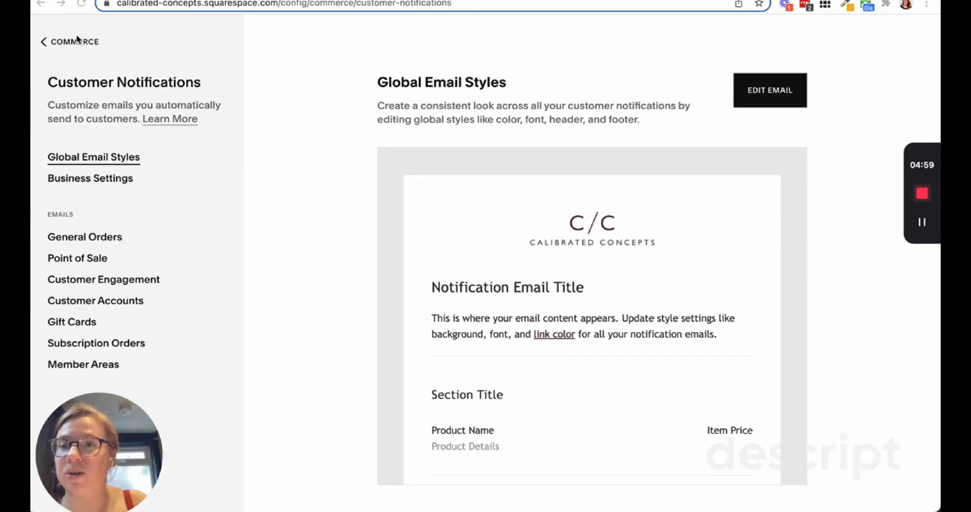
mouse_move(140, 94)
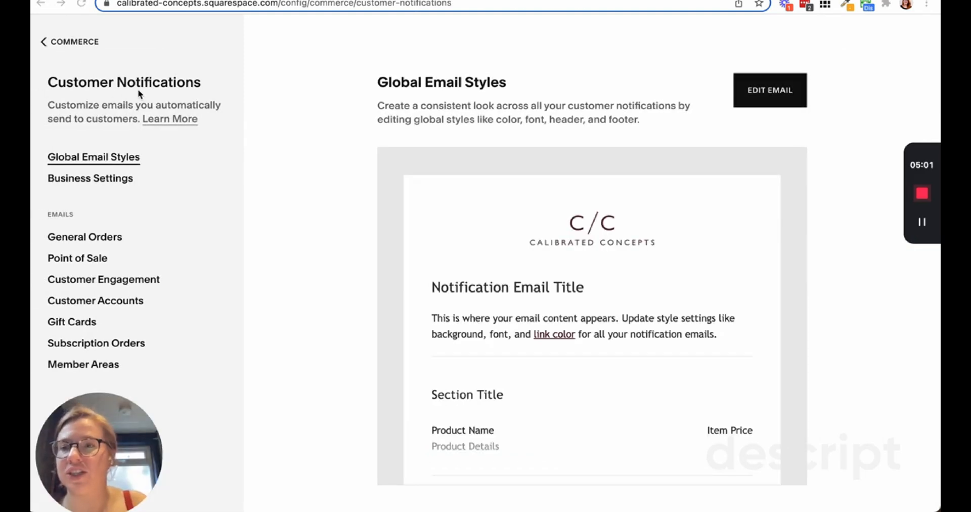
click(104, 280)
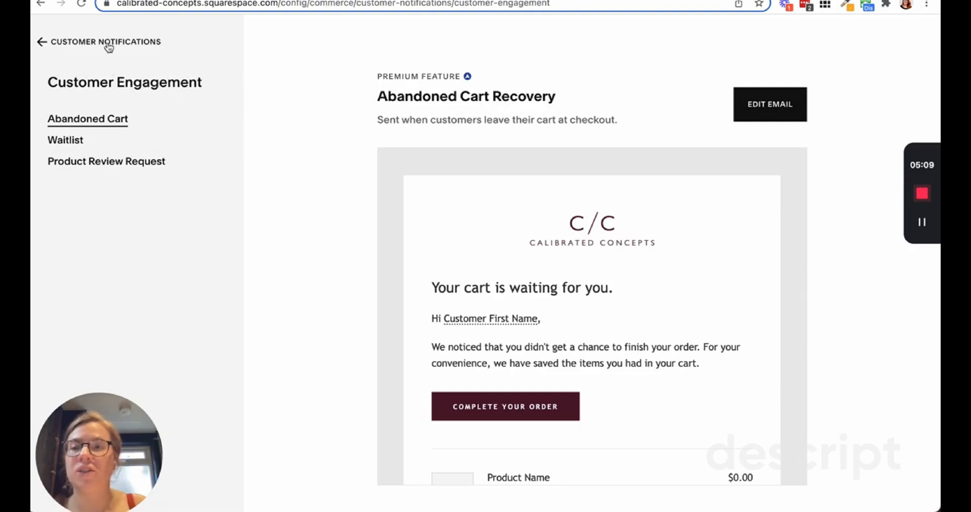
click(41, 42)
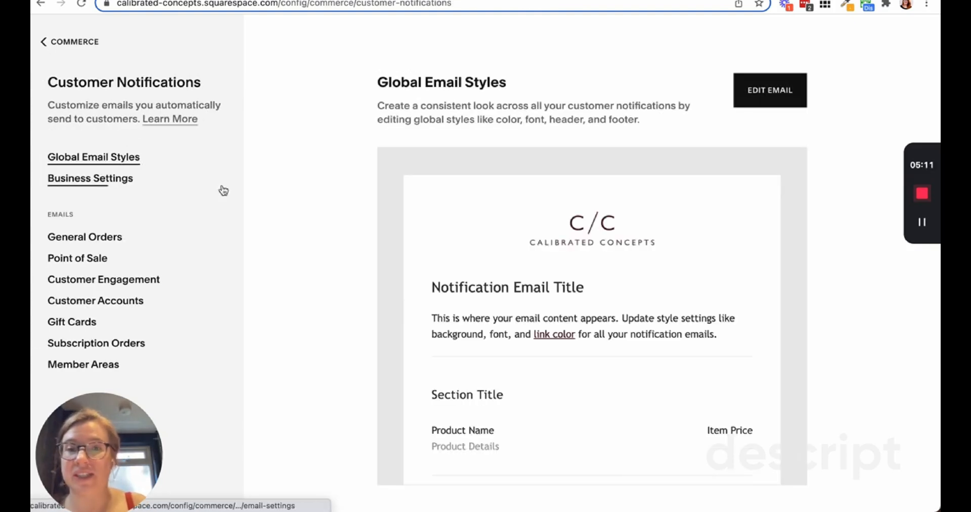
- Glance at the global email style editor, return, and open the Customer Engagement notifications
scroll(down, 3)
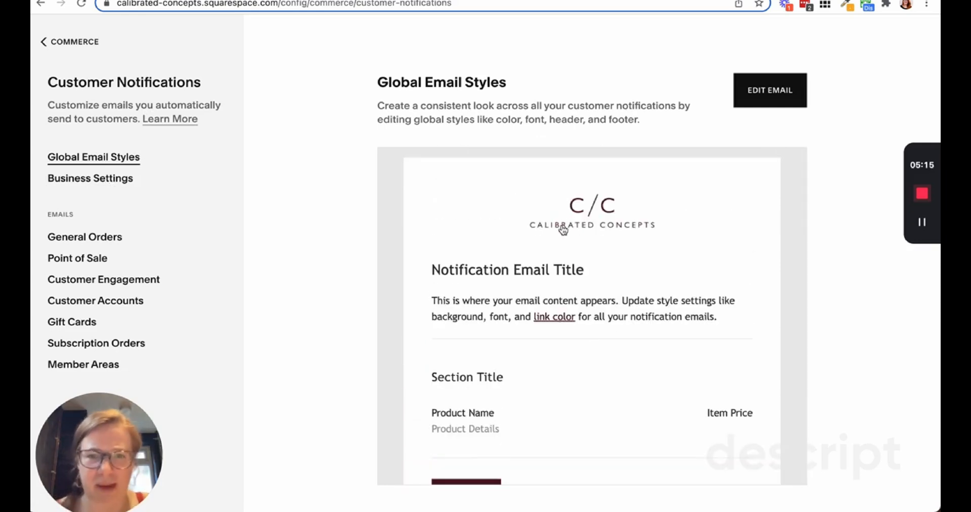
scroll(down, 3)
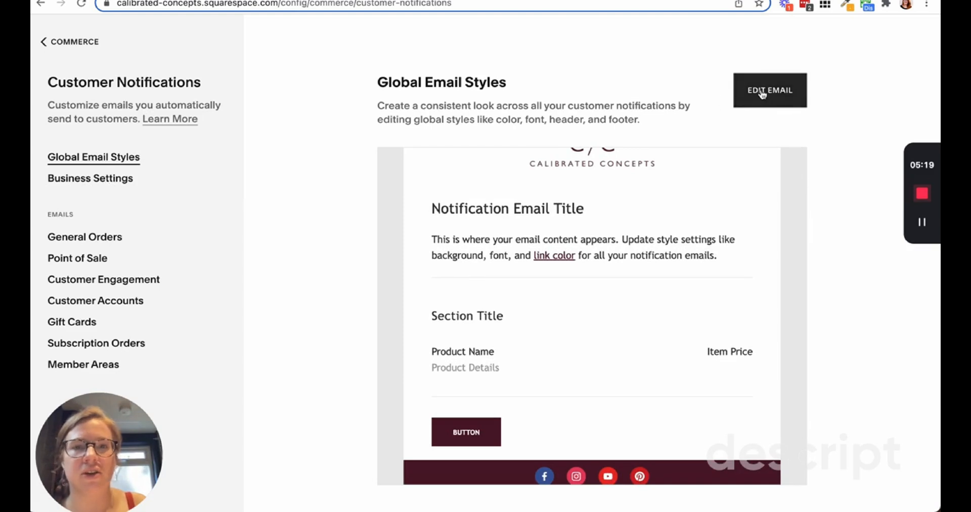
click(770, 90)
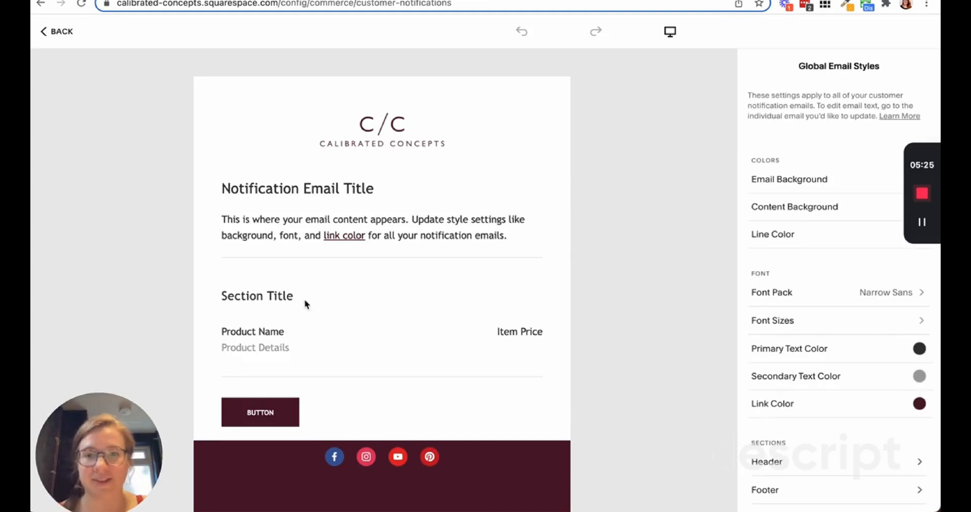
click(59, 33)
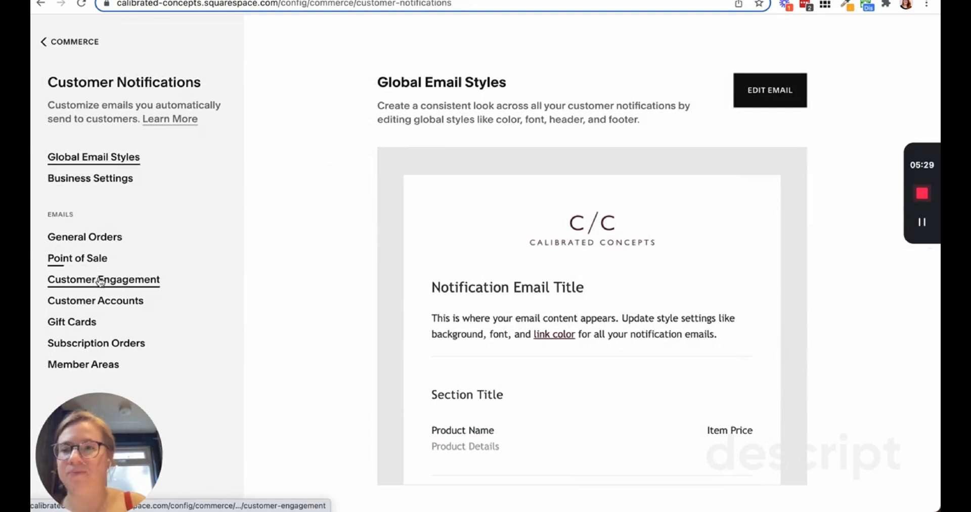
click(104, 279)
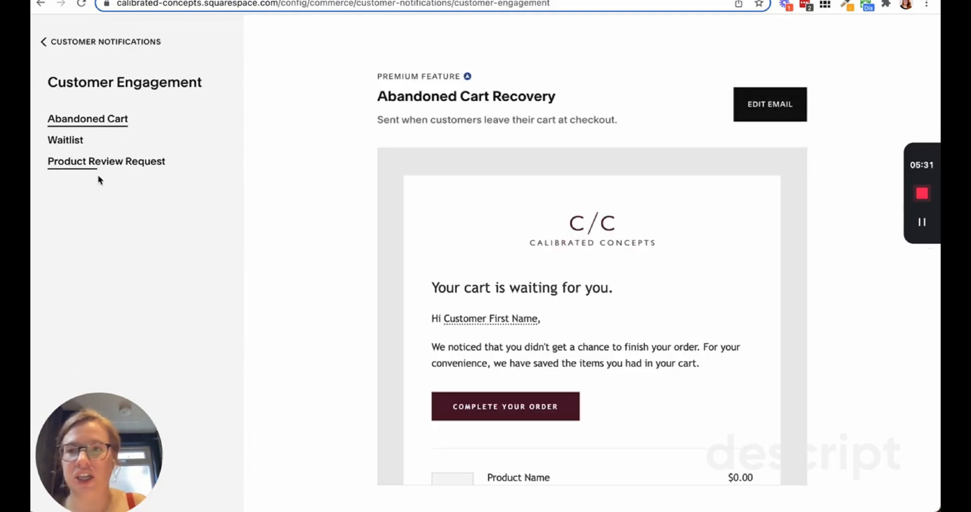
- Open the Product Review Request email for editing and reword its heading and thank-you text in first person
click(105, 162)
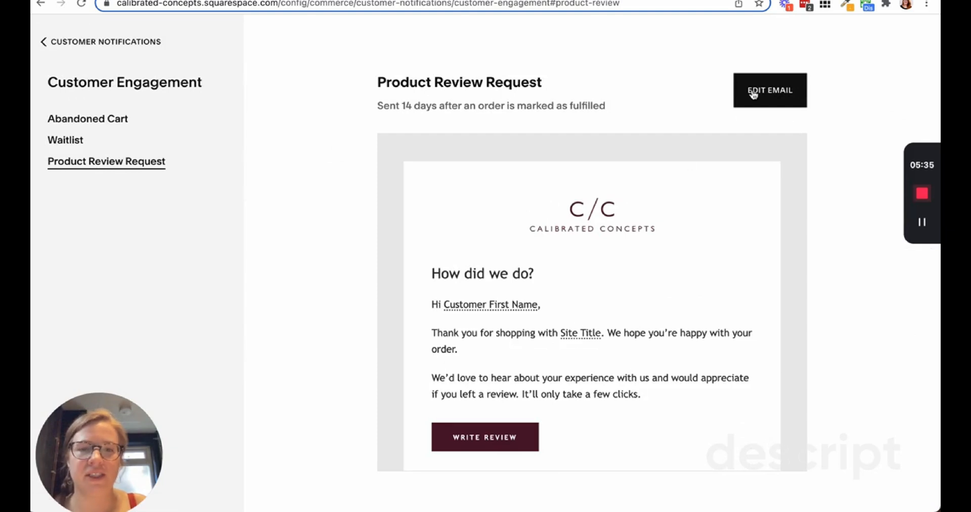
click(770, 90)
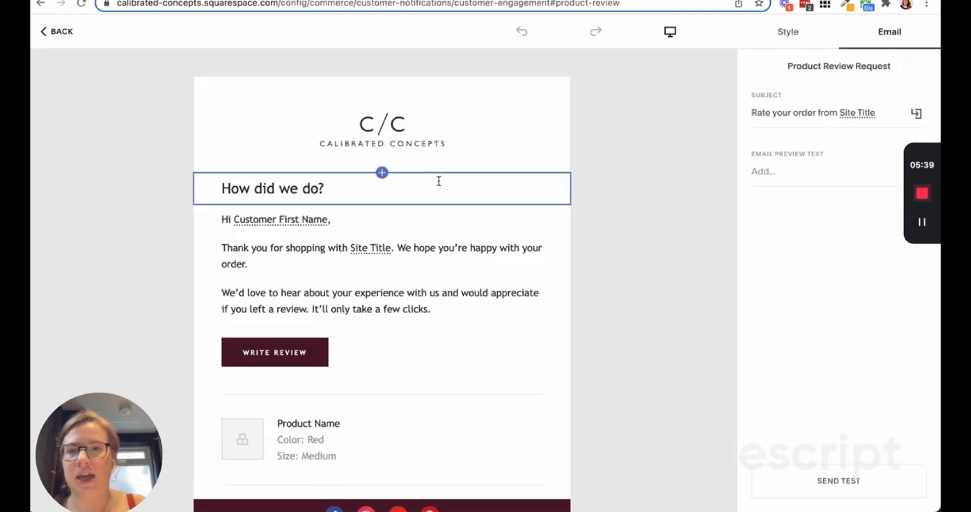
scroll(down, 3)
text(I)
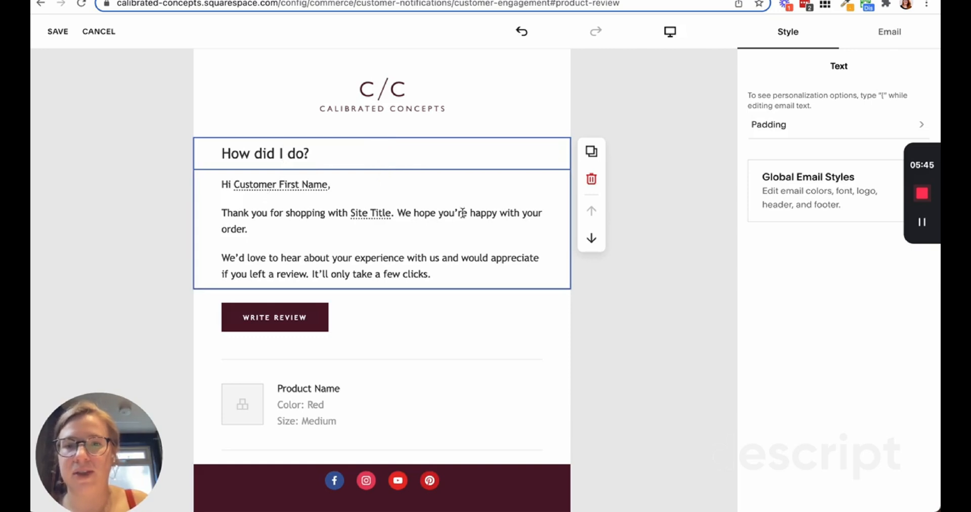
double_click(404, 213)
text(I)
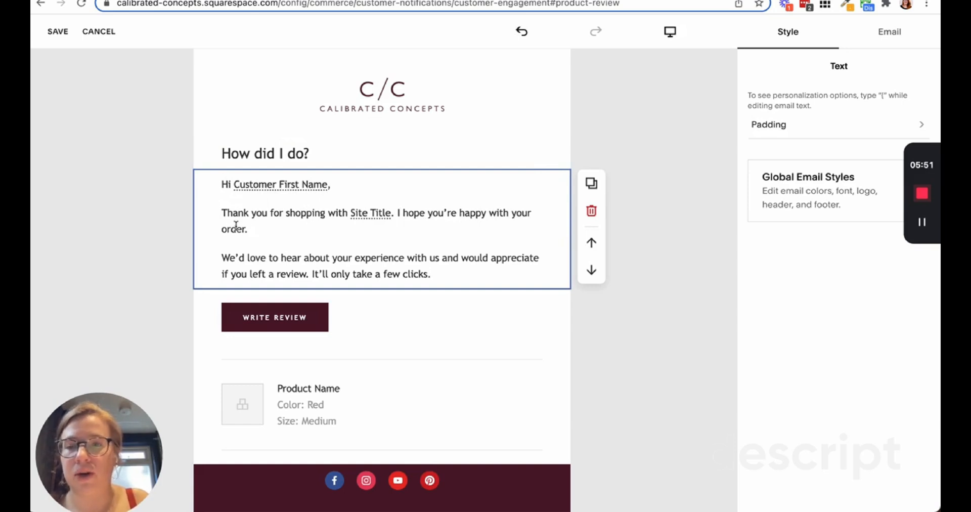
double_click(233, 230)
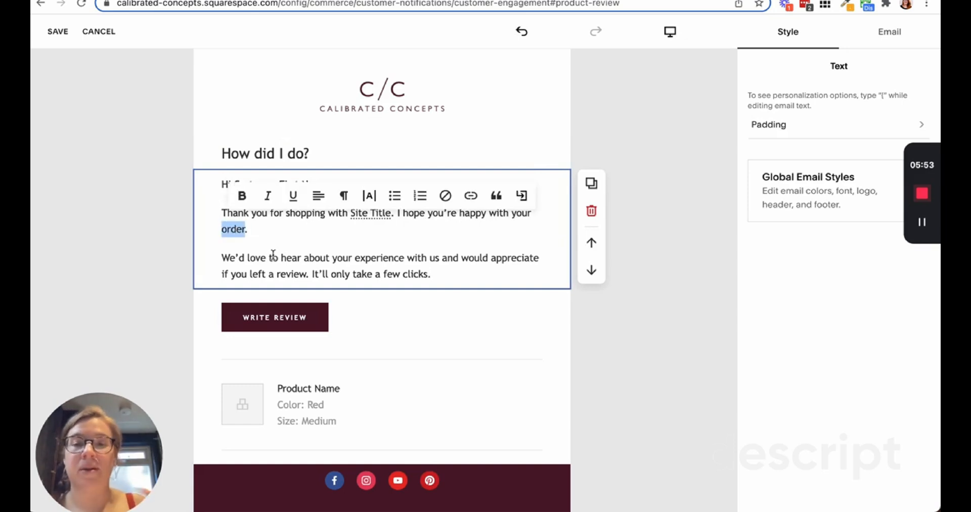
click(404, 257)
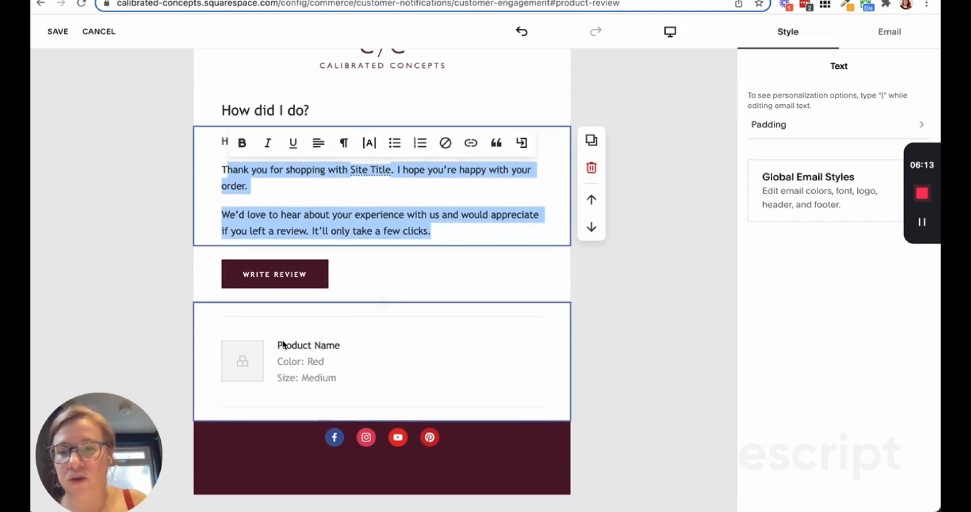
- Finish the body as 'my shop and product', then save and publish the edited email
scroll(down, 3)
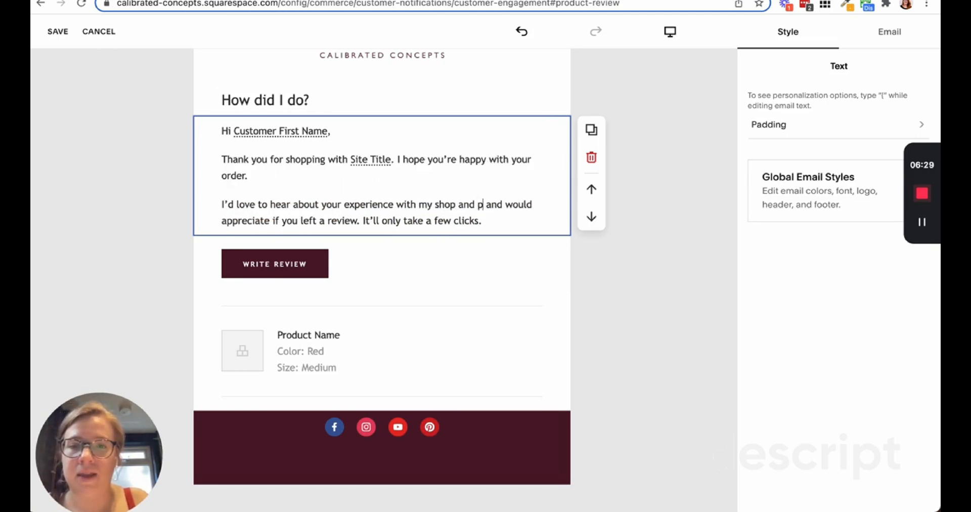
text(roduct)
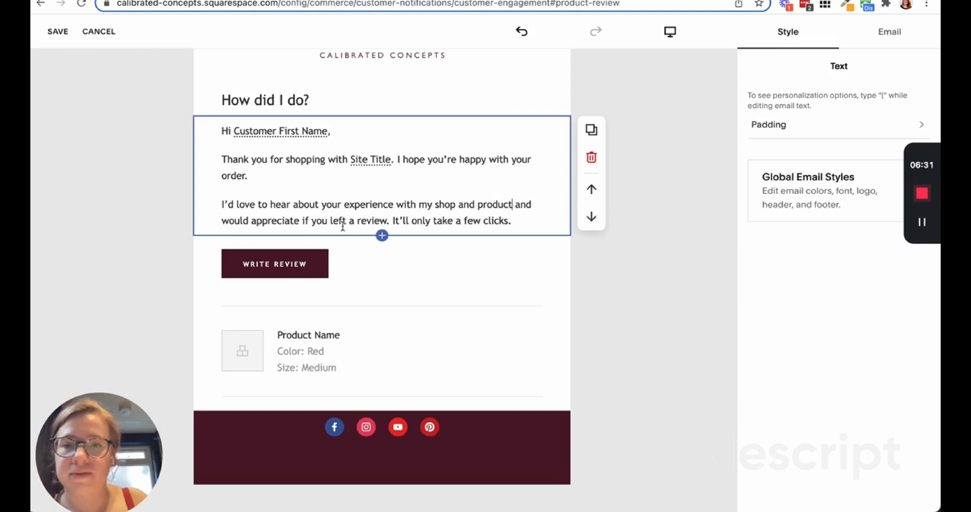
click(56, 32)
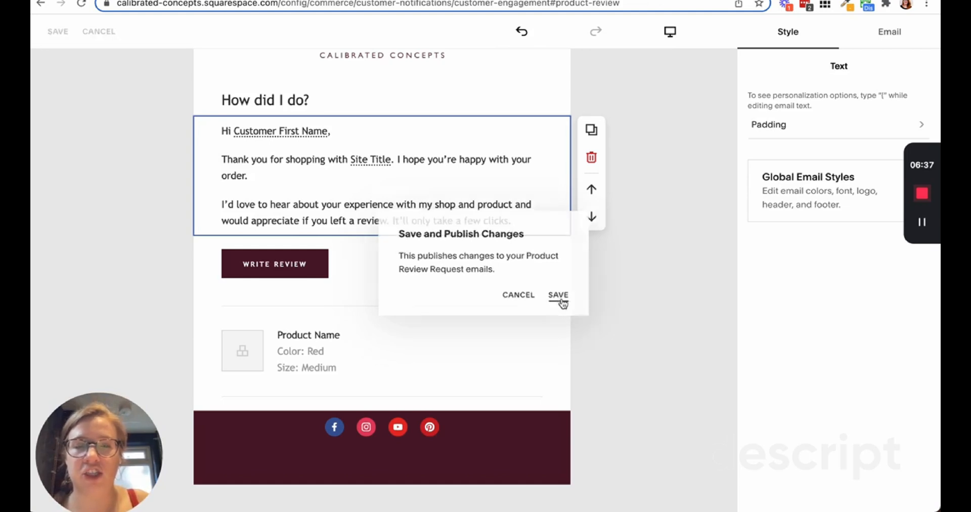
click(559, 295)
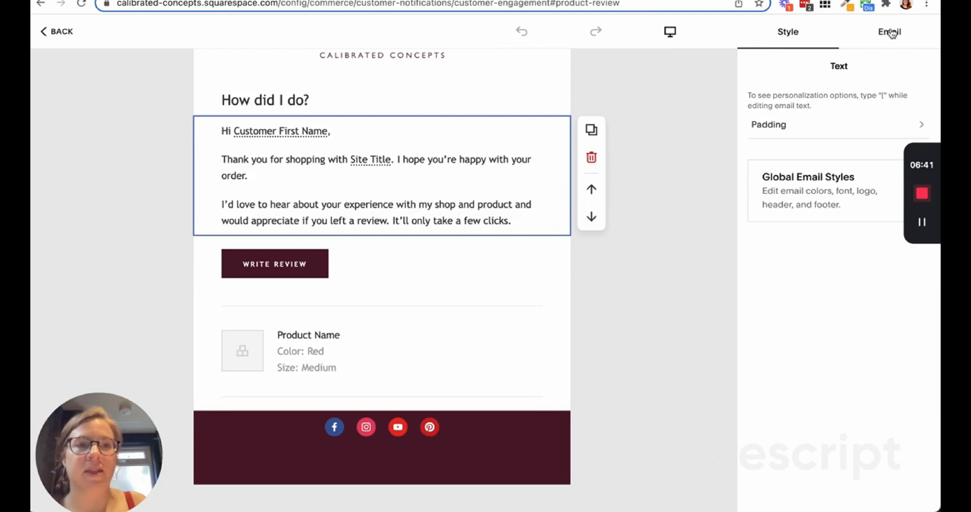
- Switch to the Product reviews help article and scroll to 'Customize the product review email'
click(889, 32)
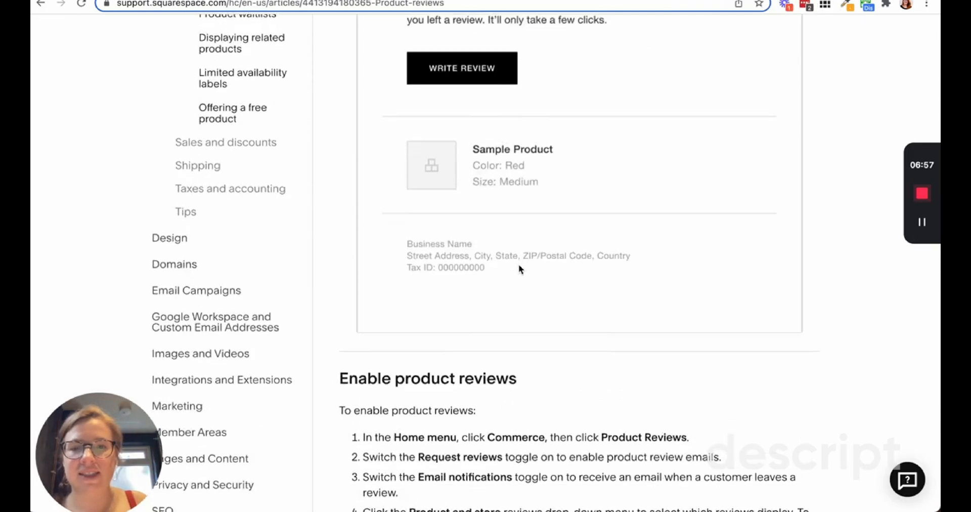
scroll(down, 3)
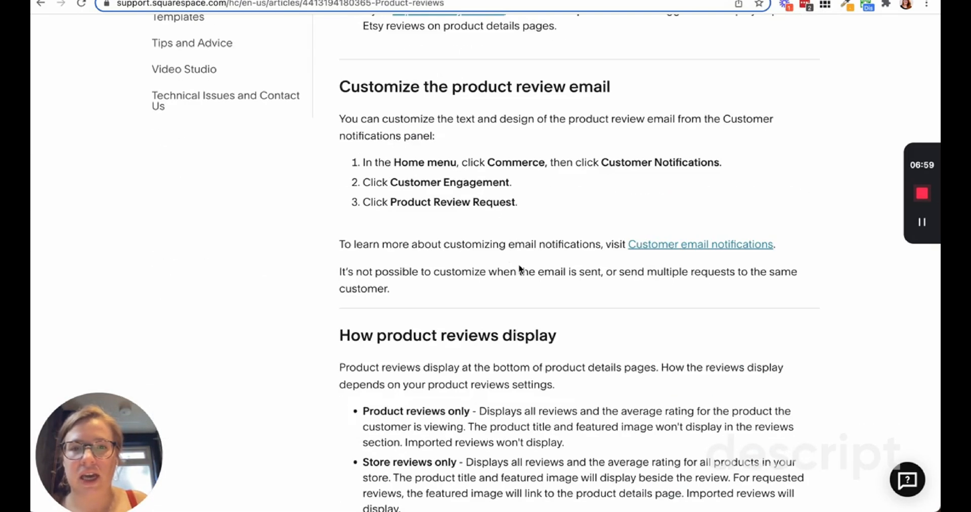
scroll(down, 3)
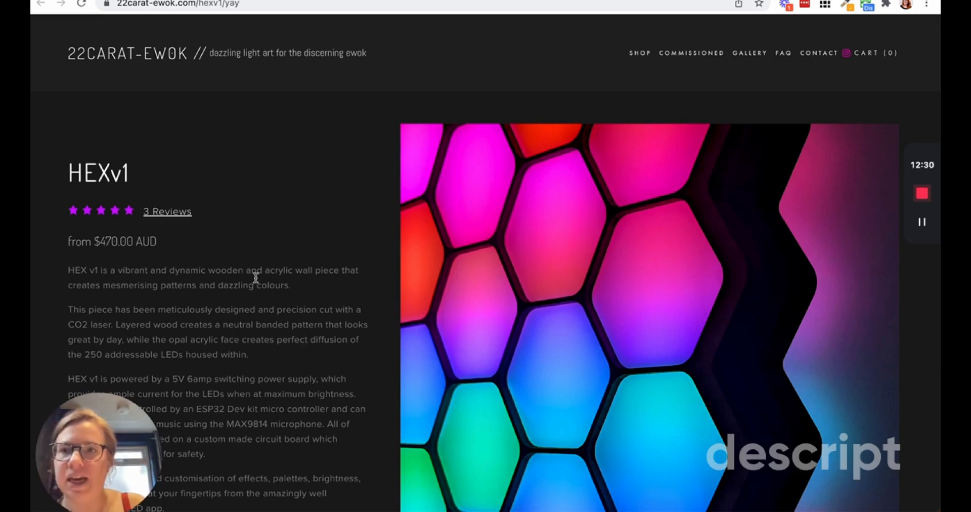
- Jump to the HEXv1 light's three reviews on 22carat-ewok.com, then return to its product page
scroll(down, 3)
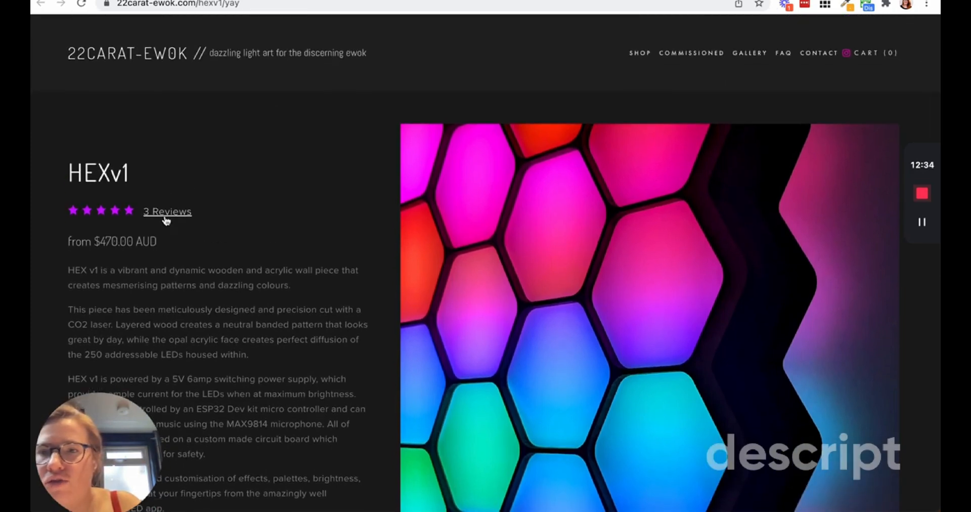
click(167, 212)
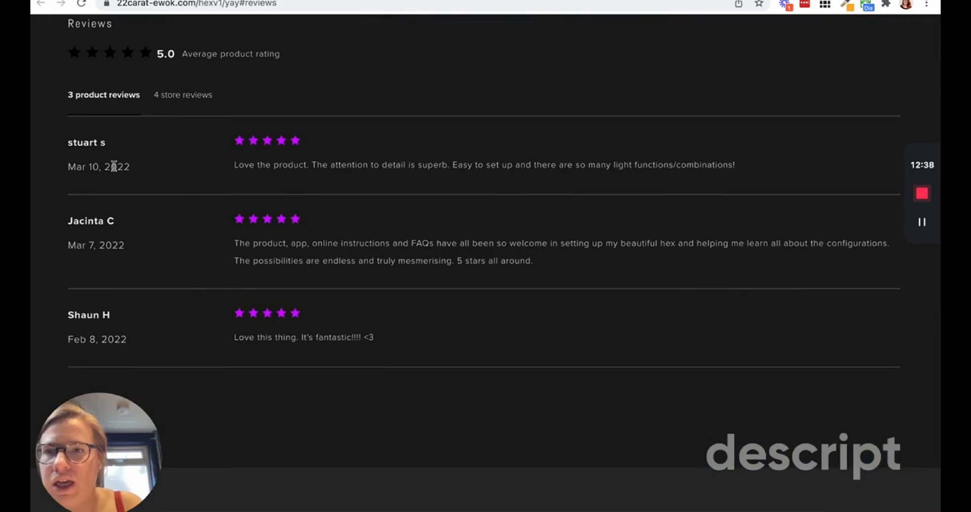
double_click(96, 245)
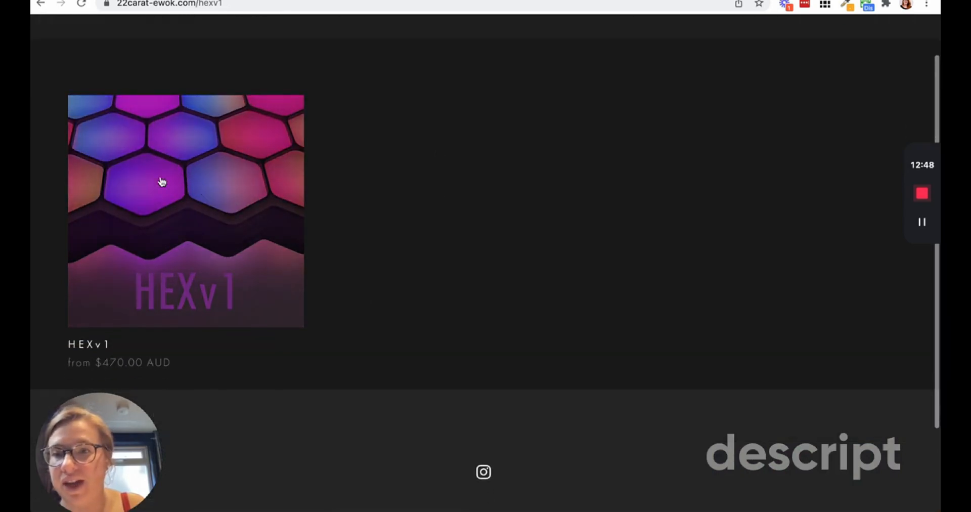
click(160, 181)
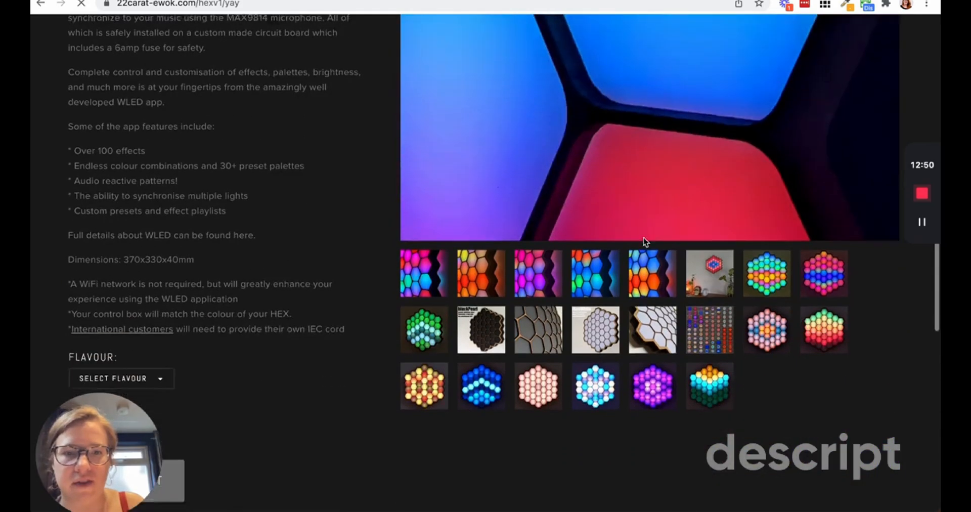
scroll(down, 3)
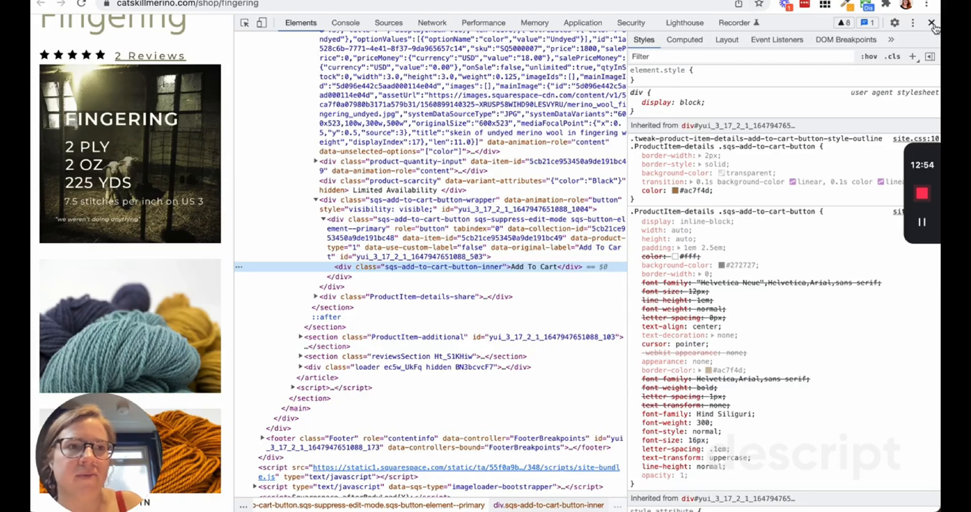
- Close DevTools, scroll the Fingering yarn page and read its two product reviews
click(930, 21)
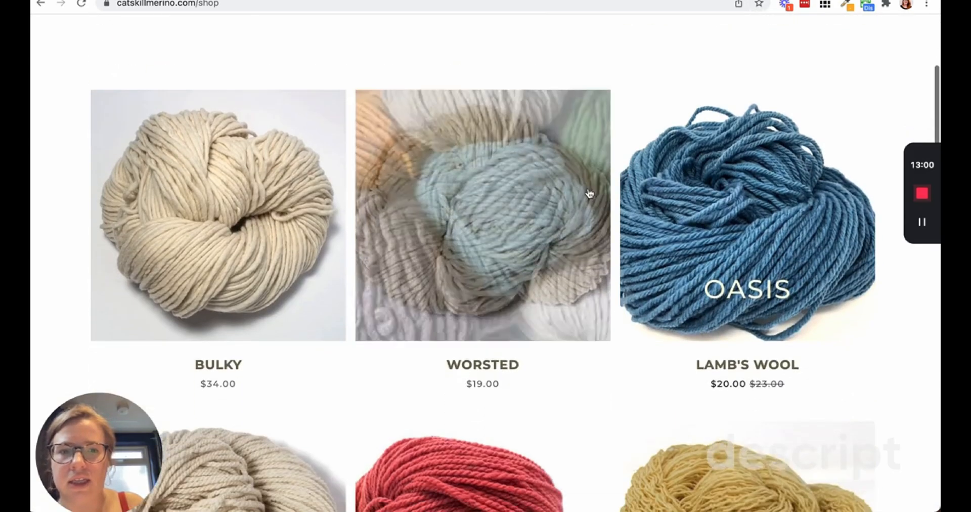
scroll(down, 3)
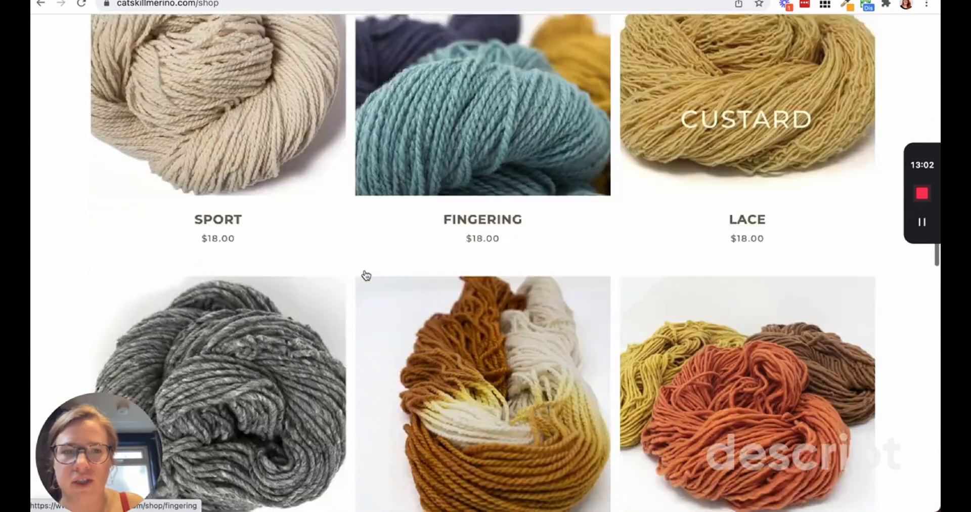
scroll(down, 3)
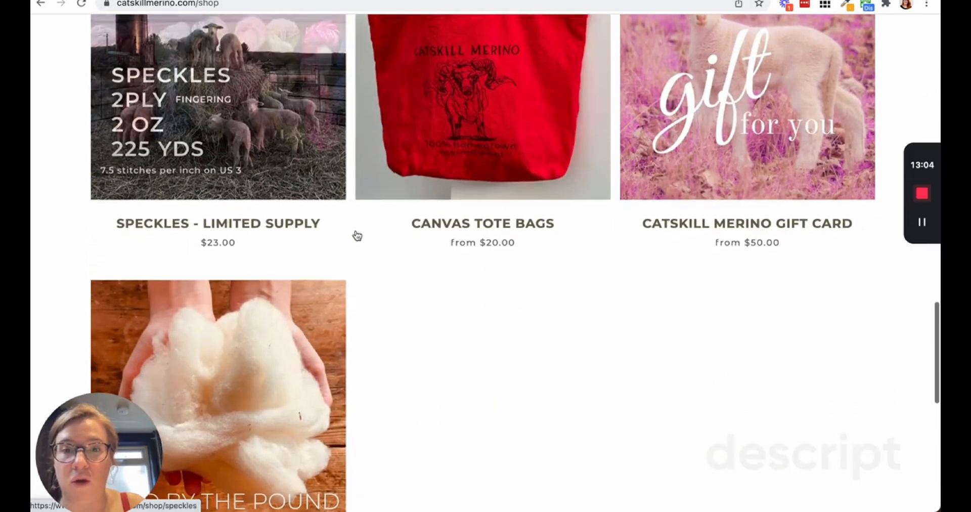
scroll(down, 3)
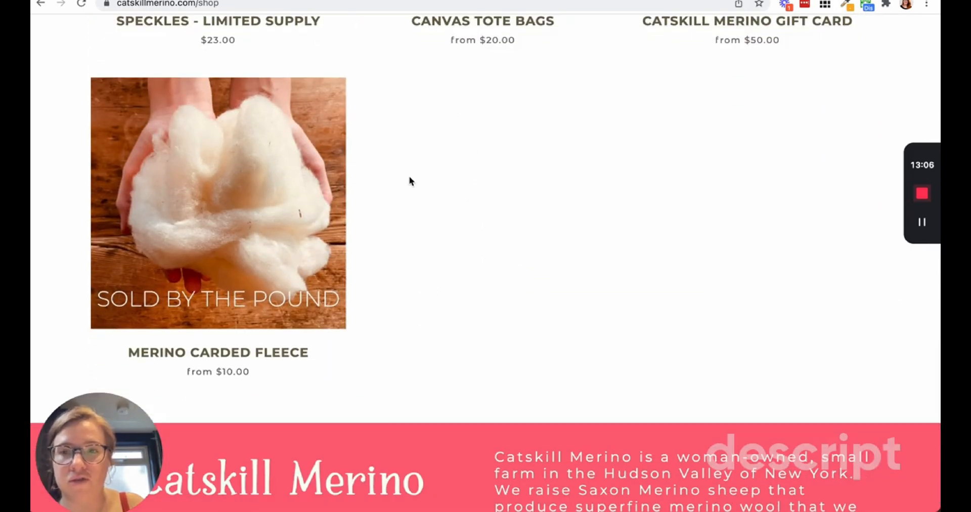
scroll(down, 3)
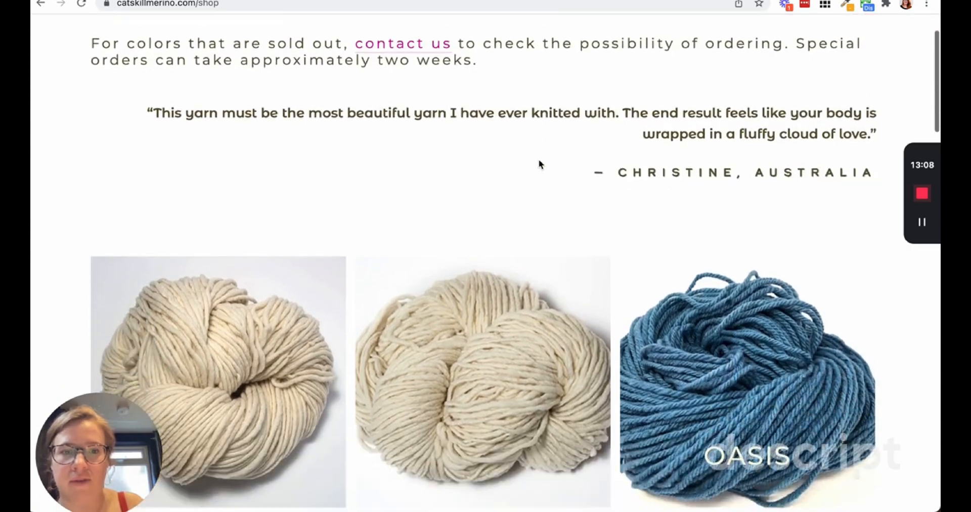
scroll(down, 3)
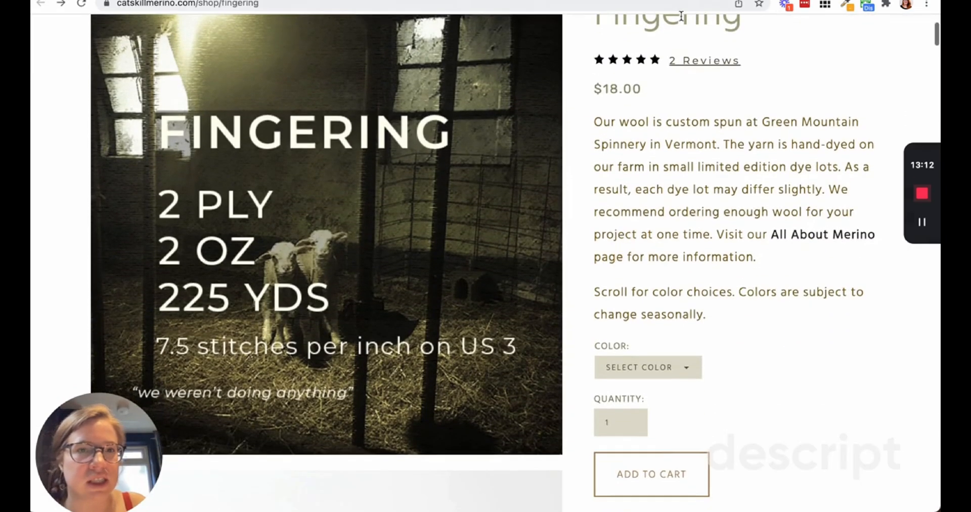
click(704, 60)
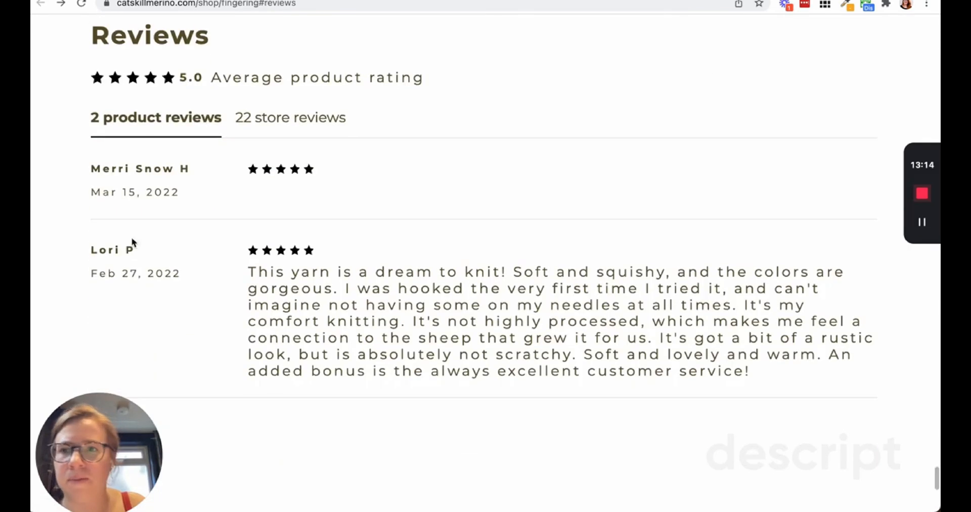
scroll(down, 3)
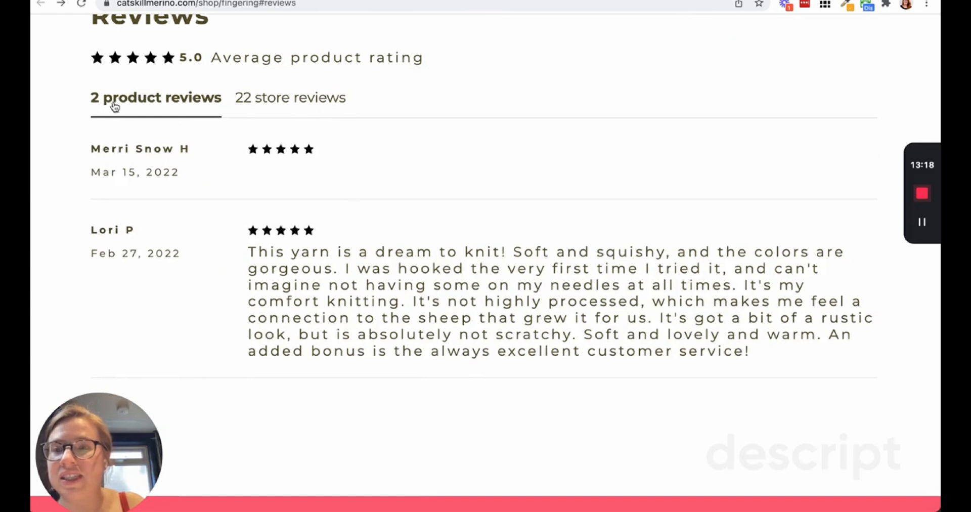
mouse_move(285, 168)
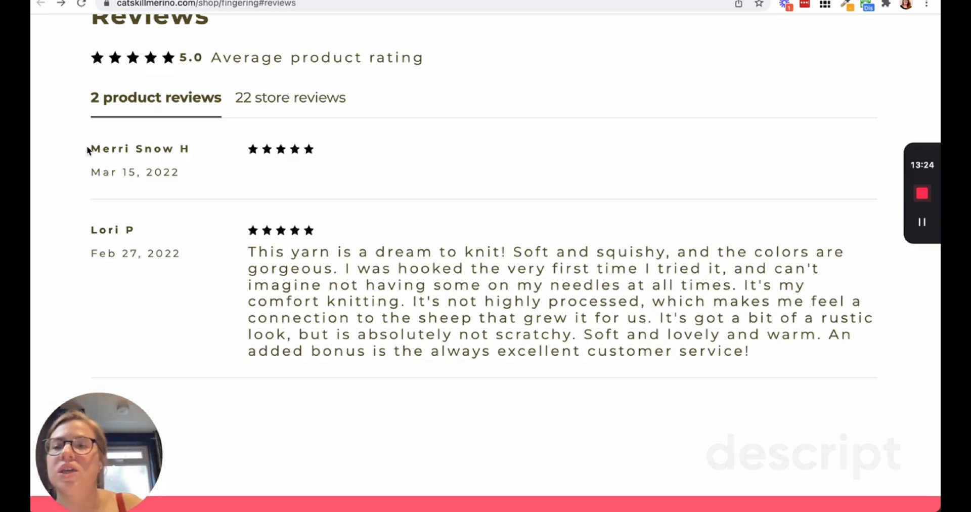
drag(91, 148, 186, 180)
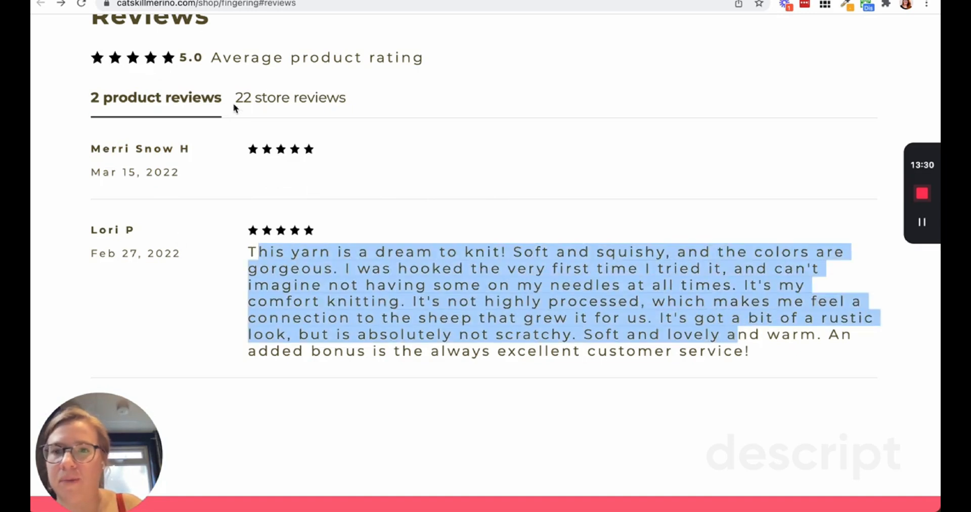
- Switch to the 22 store-wide reviews and expand the list with Show More
click(290, 98)
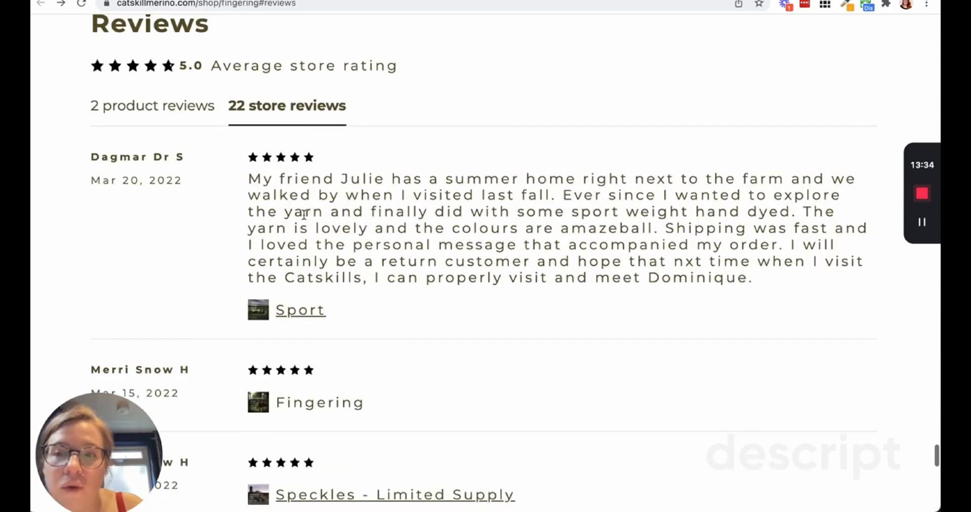
scroll(down, 3)
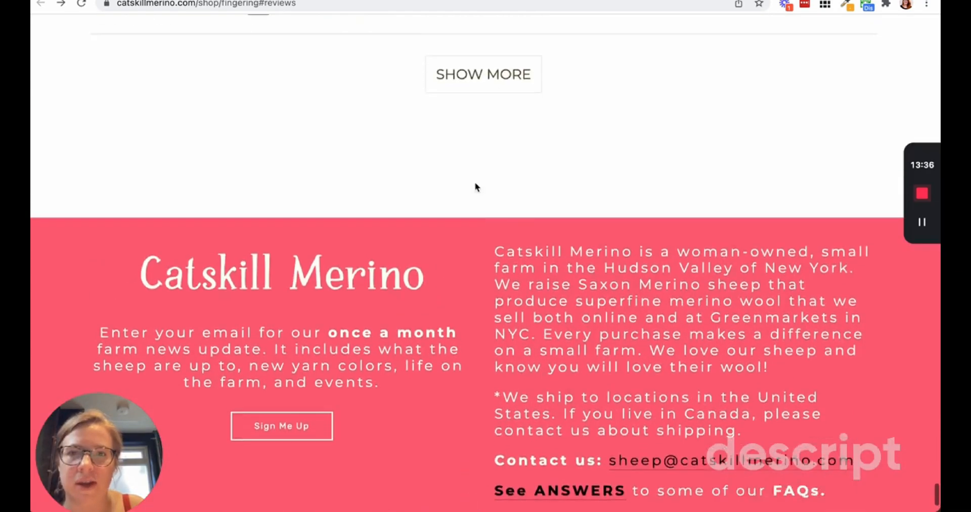
click(484, 74)
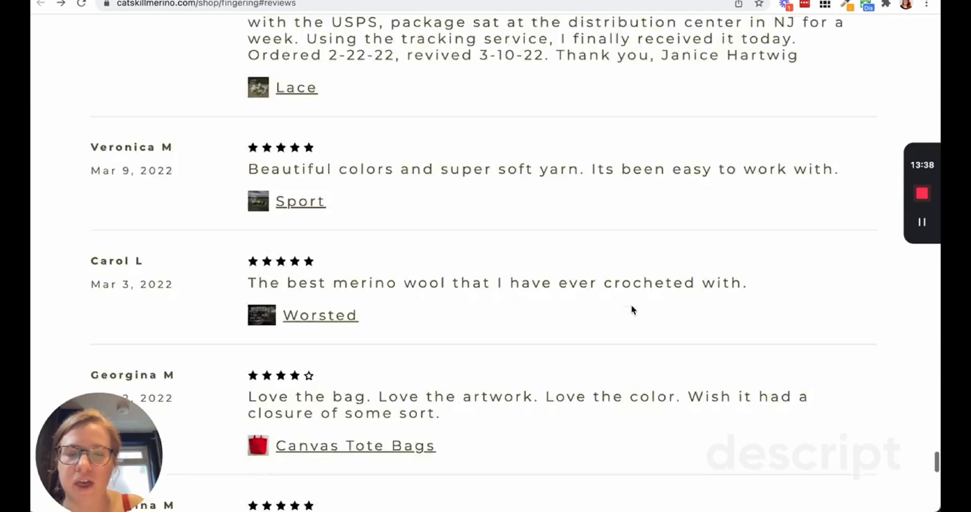
scroll(down, 3)
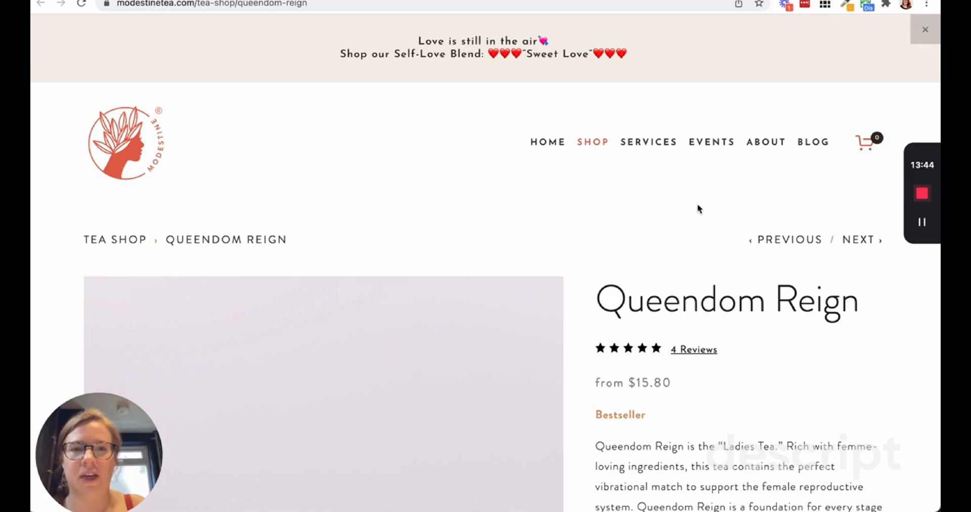
- Browse the four Queendom Reign product reviews on modestinetea.com
scroll(down, 3)
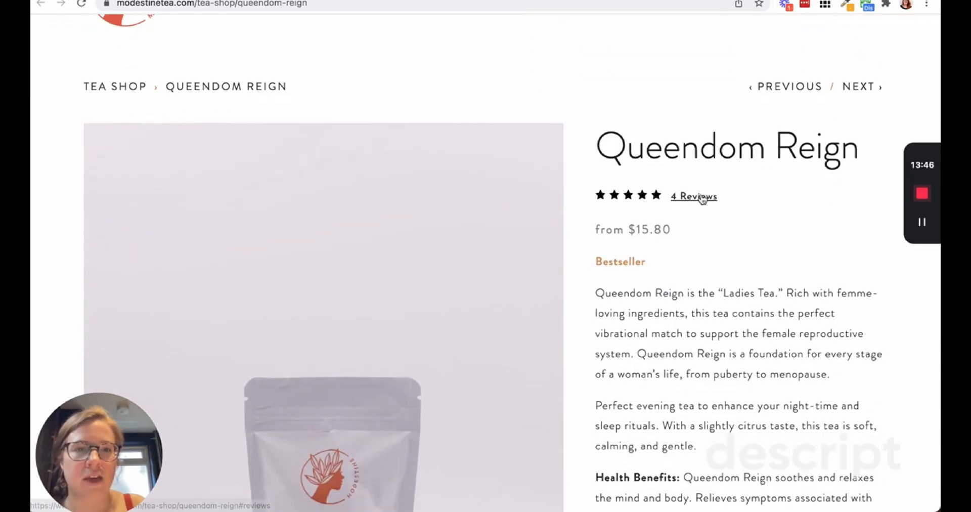
click(693, 196)
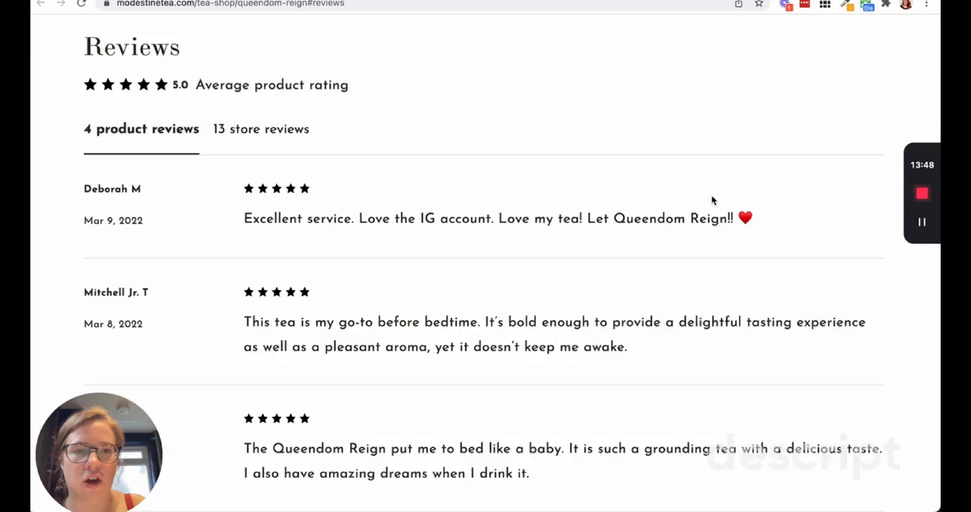
scroll(down, 3)
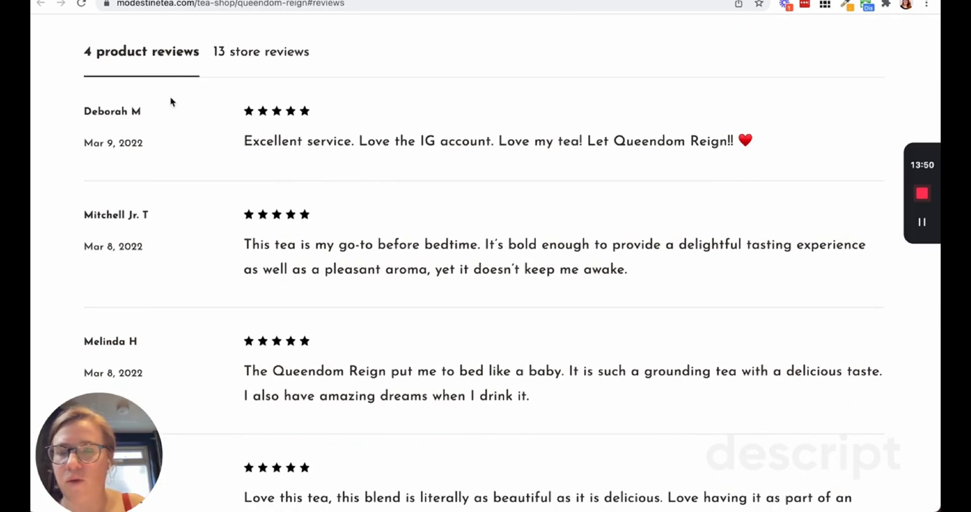
scroll(down, 3)
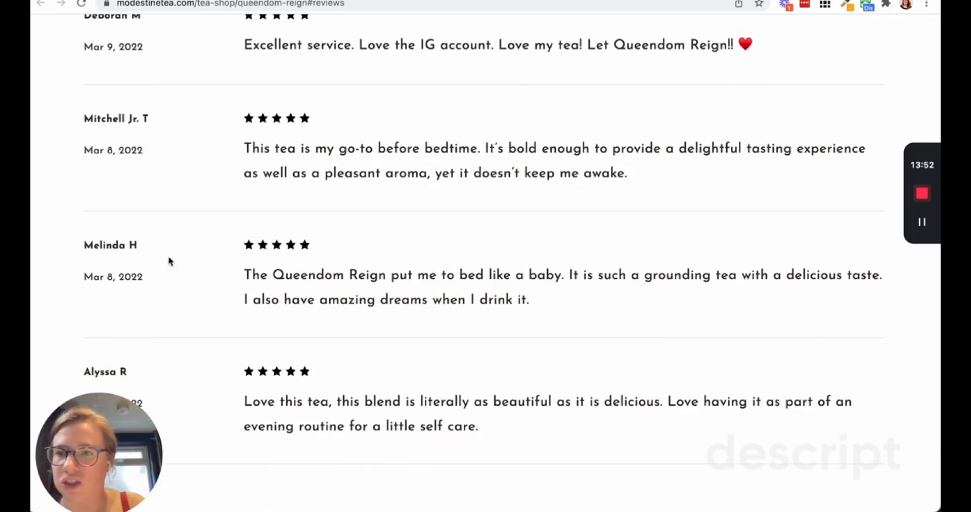
scroll(down, 3)
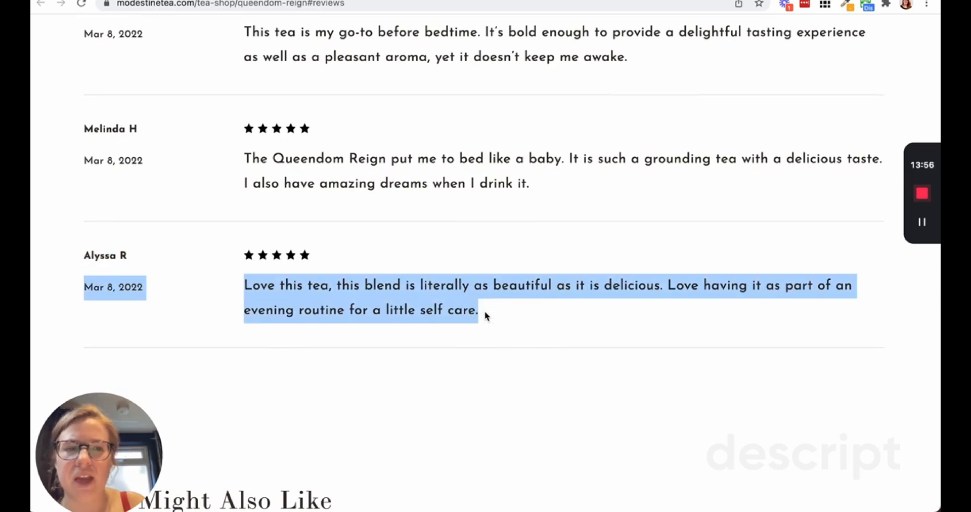
scroll(up, 3)
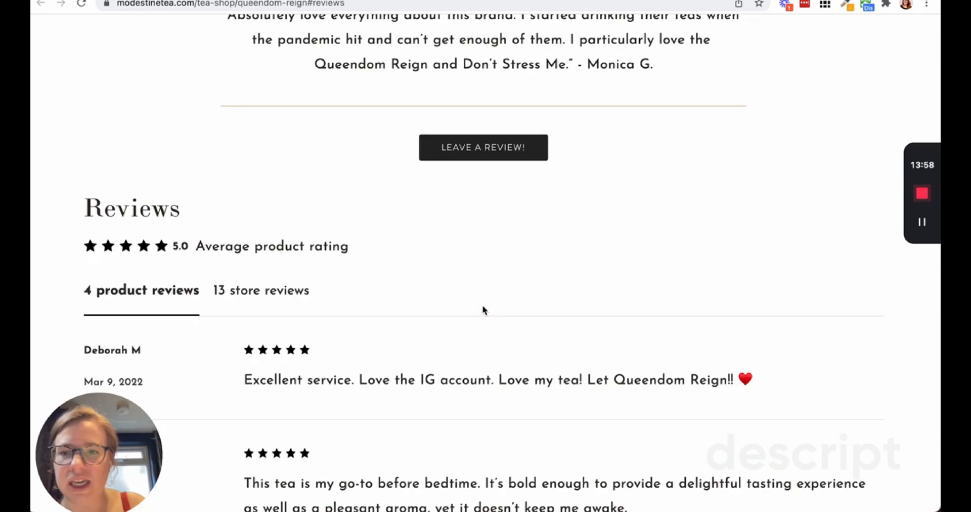
- Switch to the 13 store-wide reviews and read through them
click(260, 290)
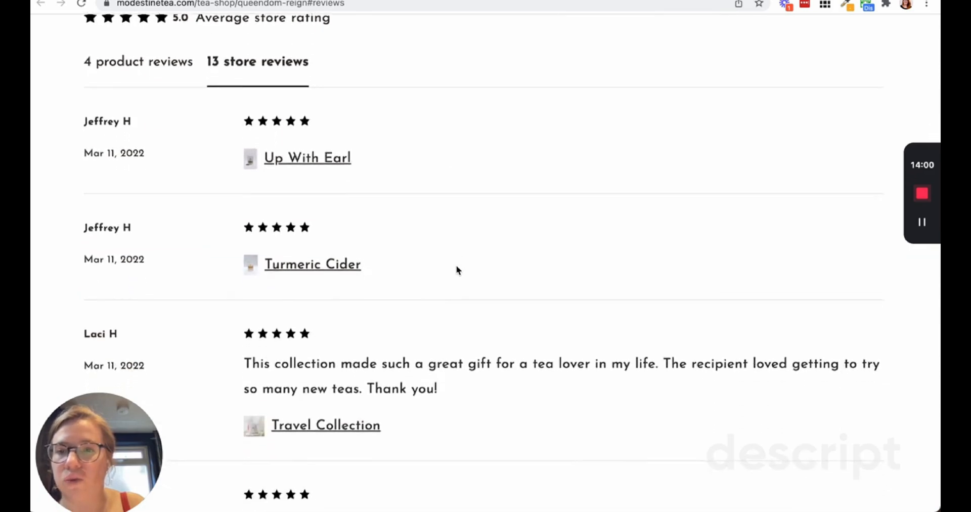
scroll(down, 3)
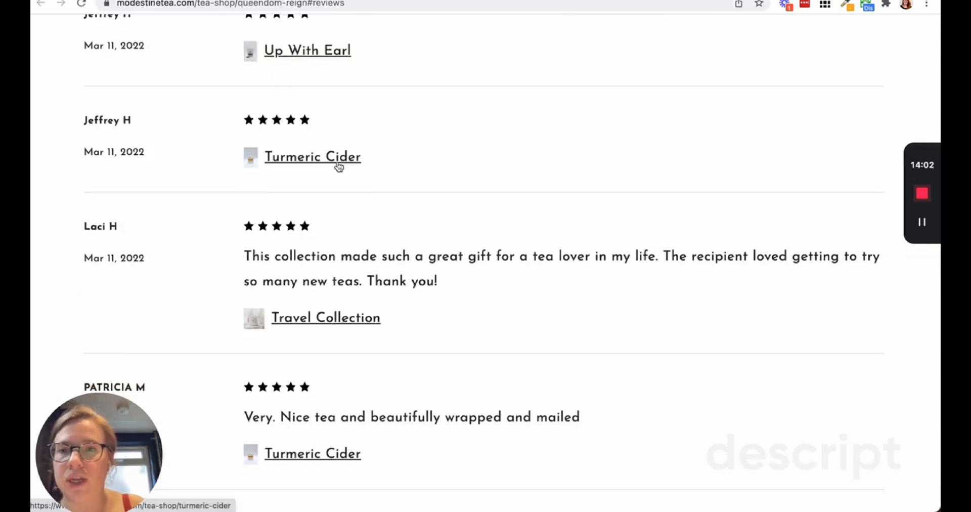
scroll(down, 3)
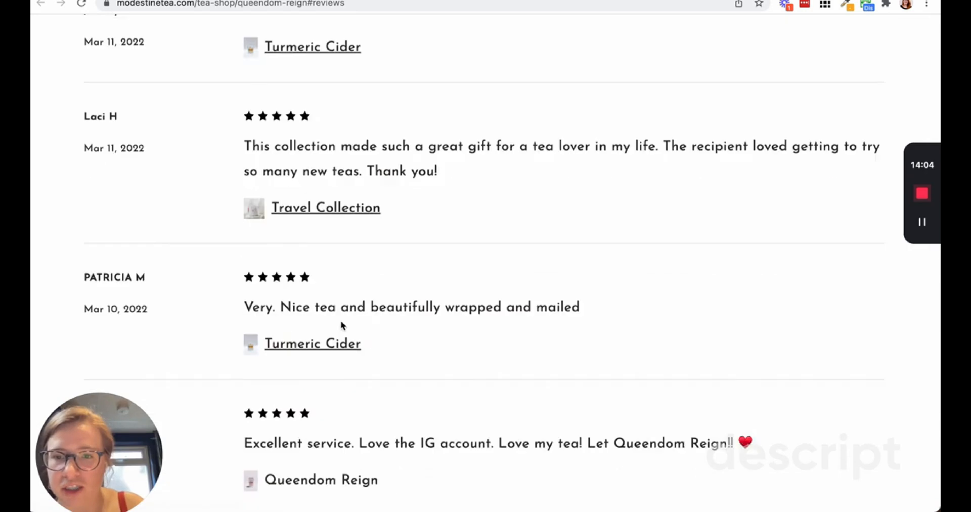
scroll(down, 3)
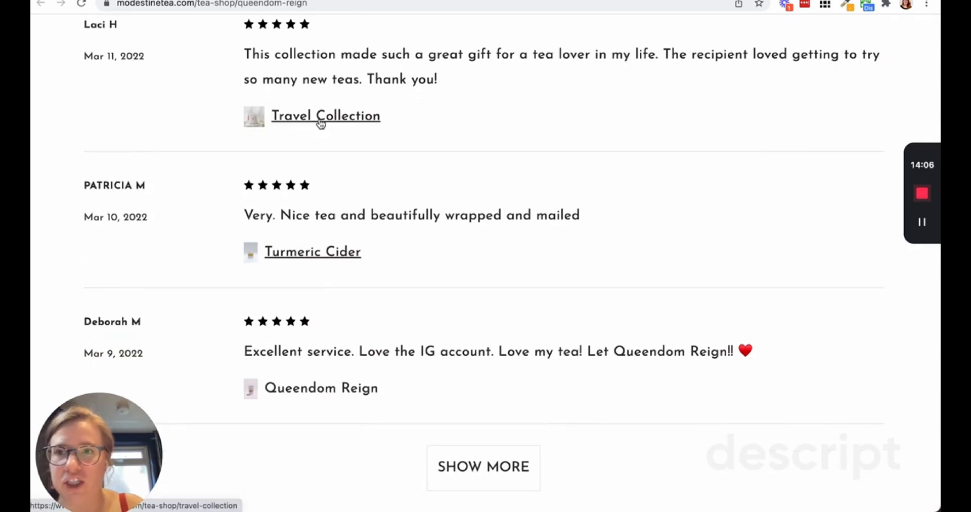
- Reach the Travel Collection from a review link and view its two five-star reviews
click(326, 116)
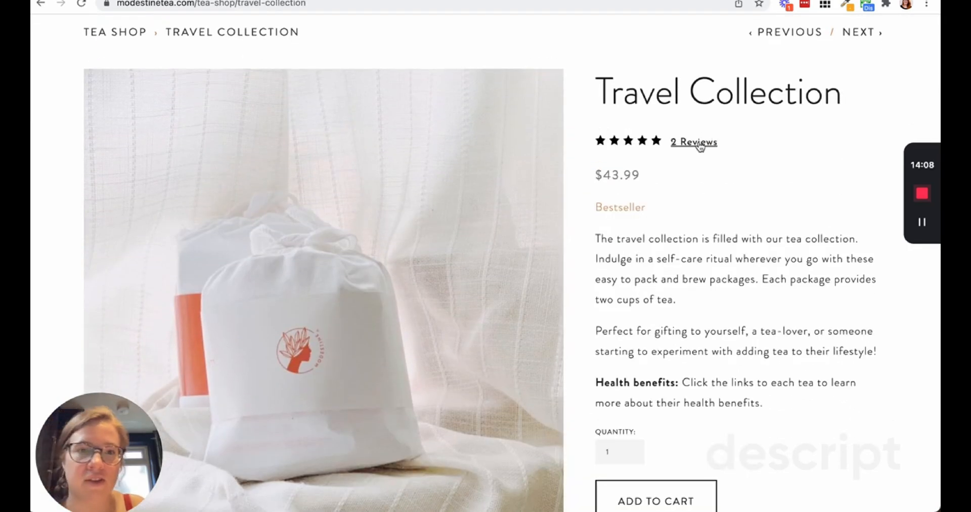
scroll(down, 3)
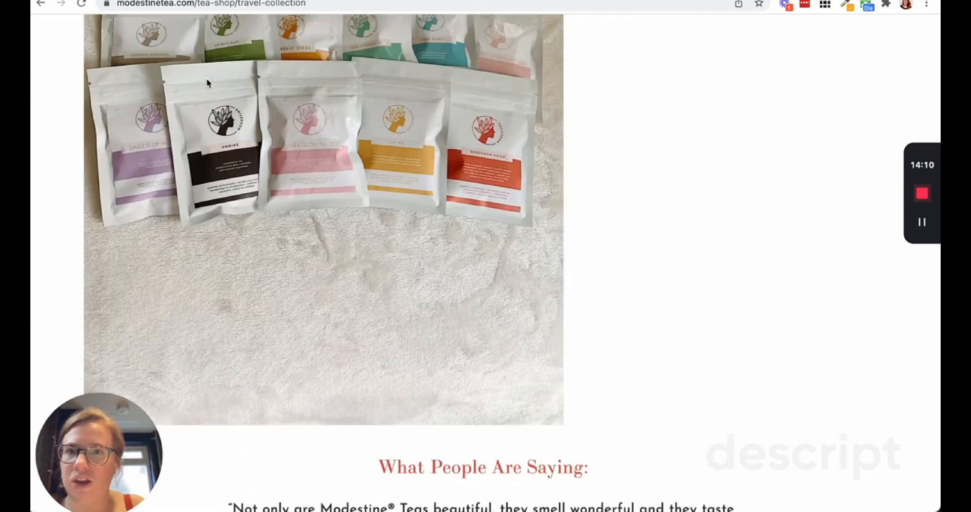
scroll(down, 3)
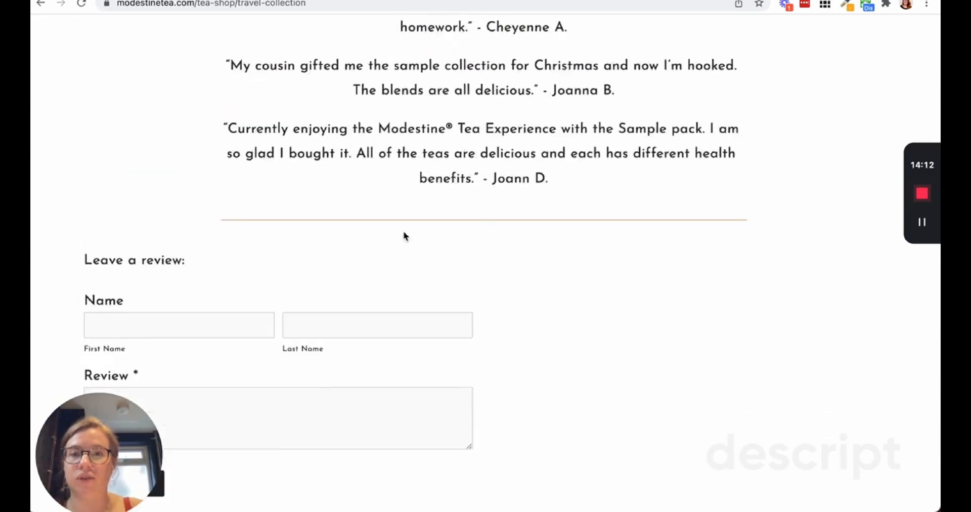
scroll(down, 3)
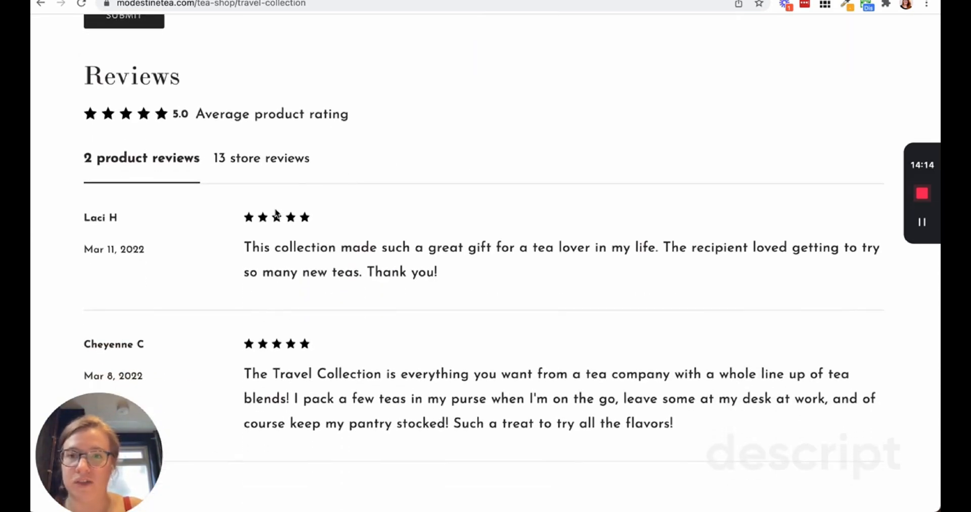
scroll(down, 3)
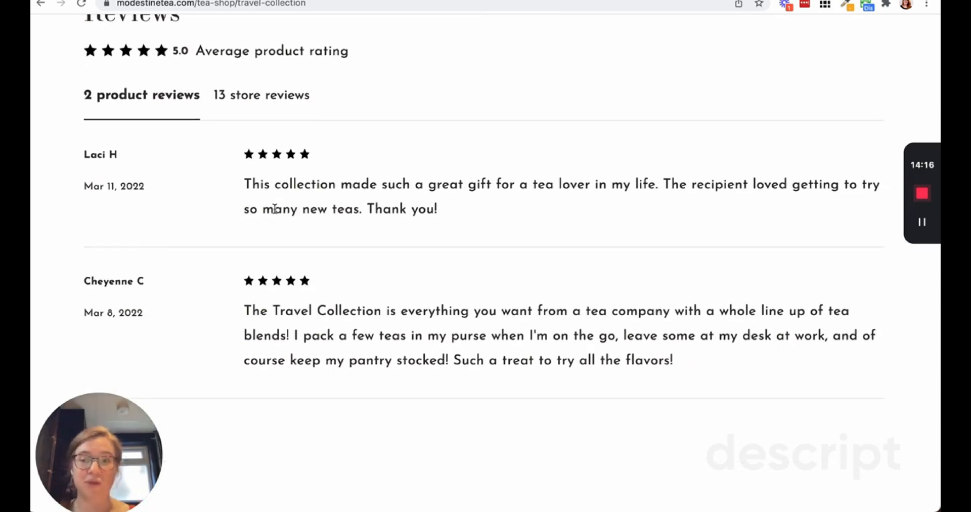